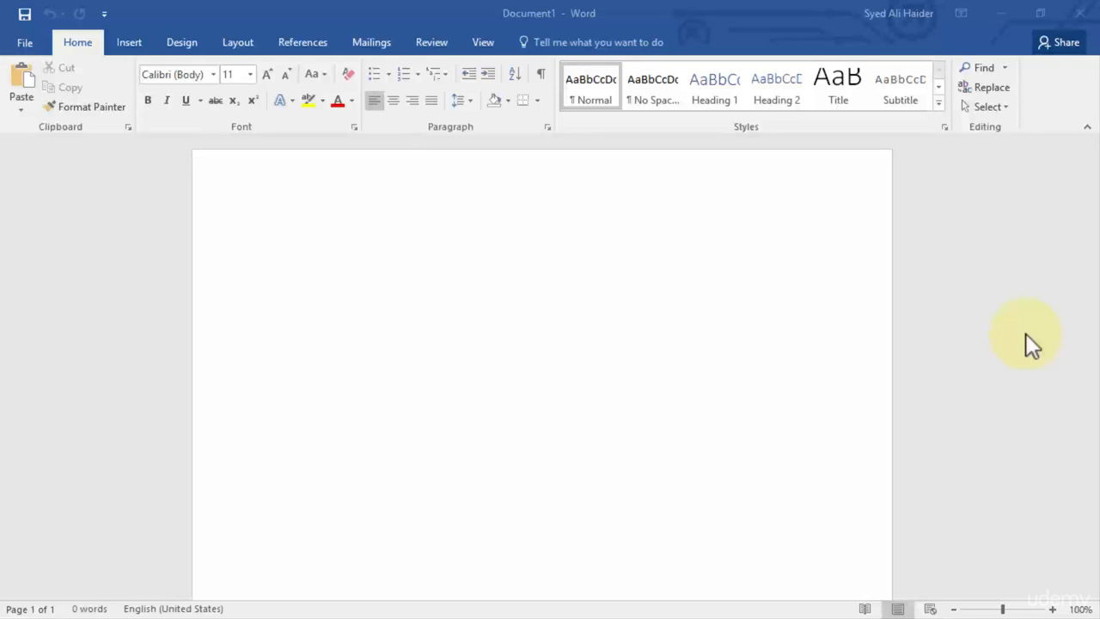
{"action": "mouse_move", "coordinate": [180, 74]}
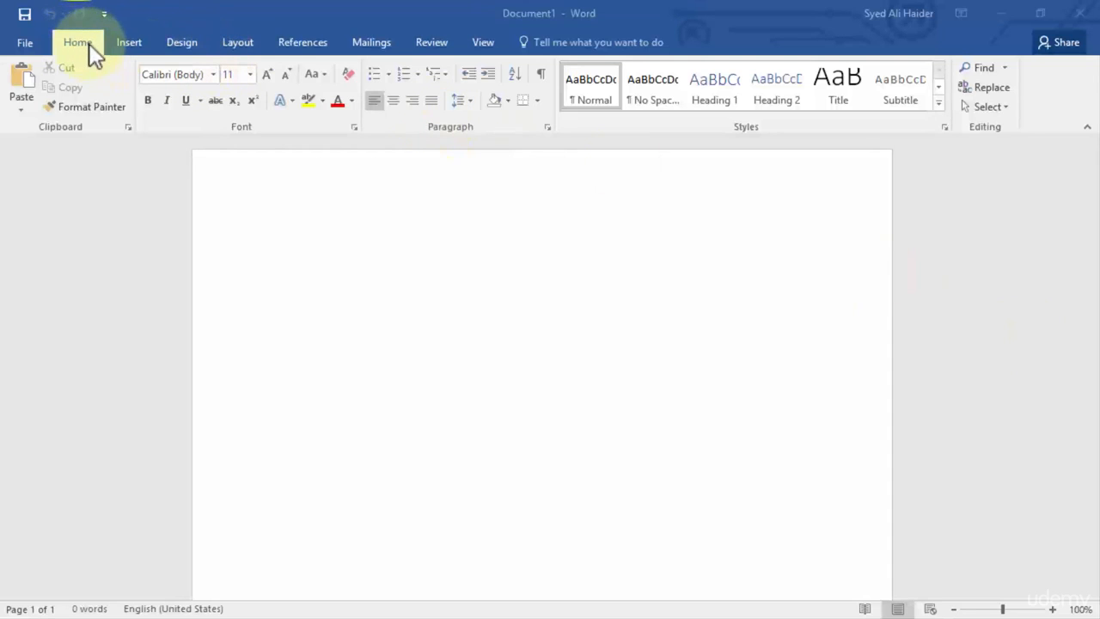
{"action": "mouse_move", "coordinate": [214, 74]}
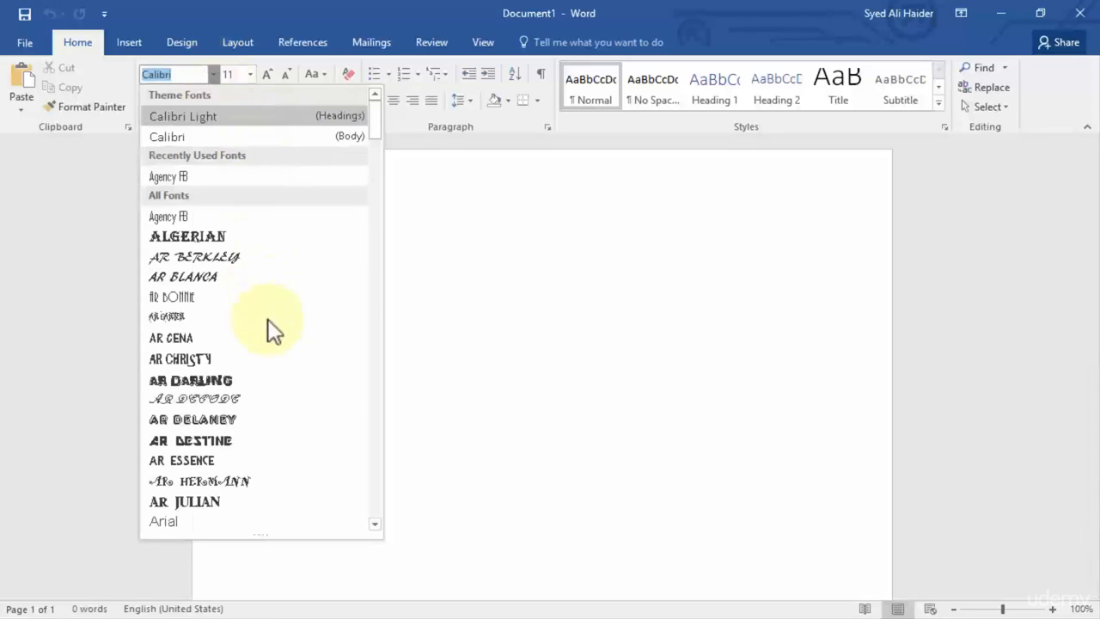
{"action": "mouse_move", "coordinate": [288, 116]}
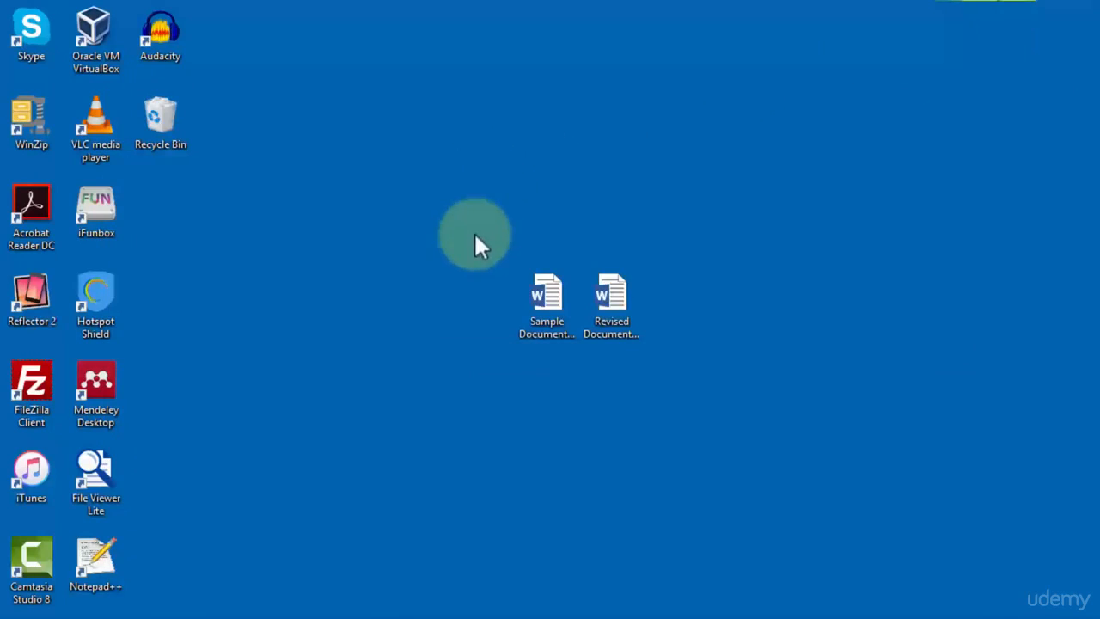
- Open Sample Document.docx from the desktop in Word
{"action": "left_click", "coordinate": [546, 305]}
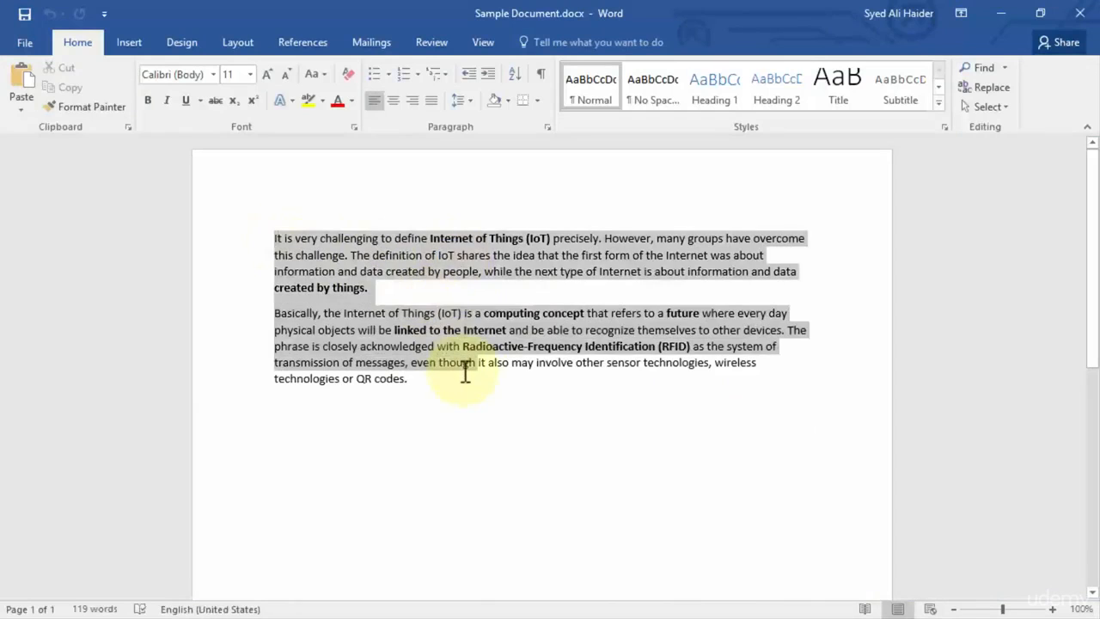
- Switch all selected document text to Arial, then deselect it
{"action": "left_click", "coordinate": [415, 382]}
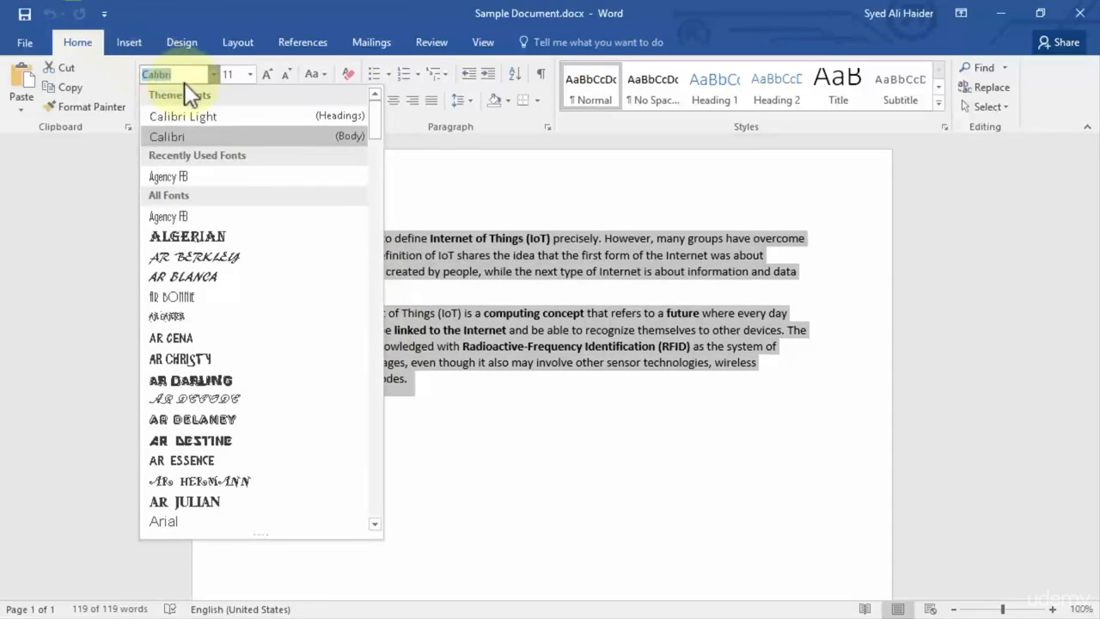
{"action": "mouse_move", "coordinate": [182, 276]}
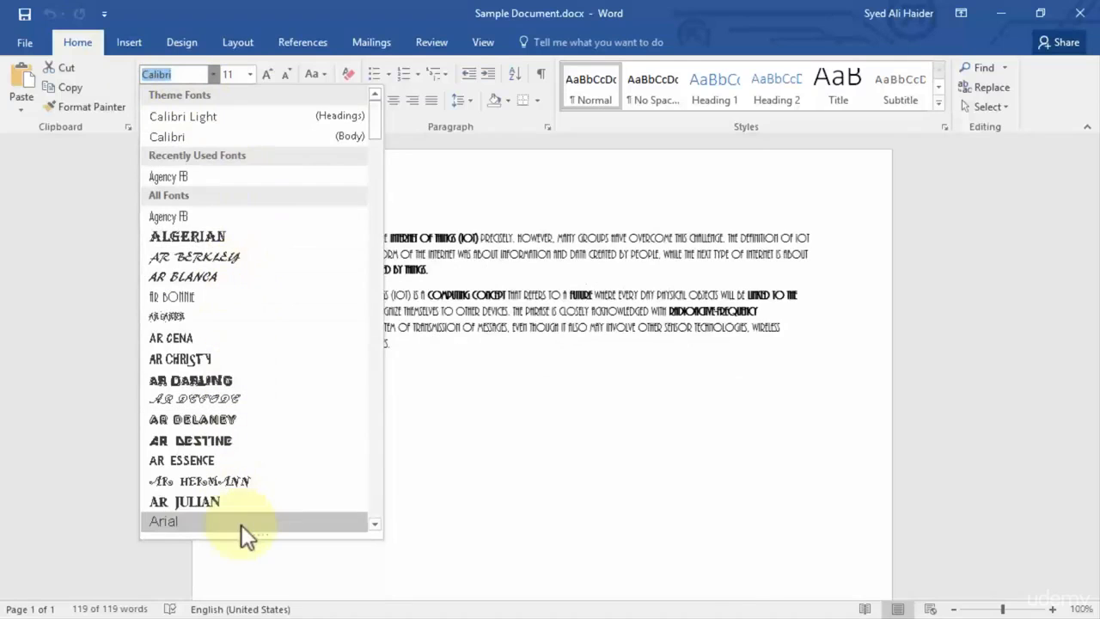
{"action": "left_click", "coordinate": [163, 521]}
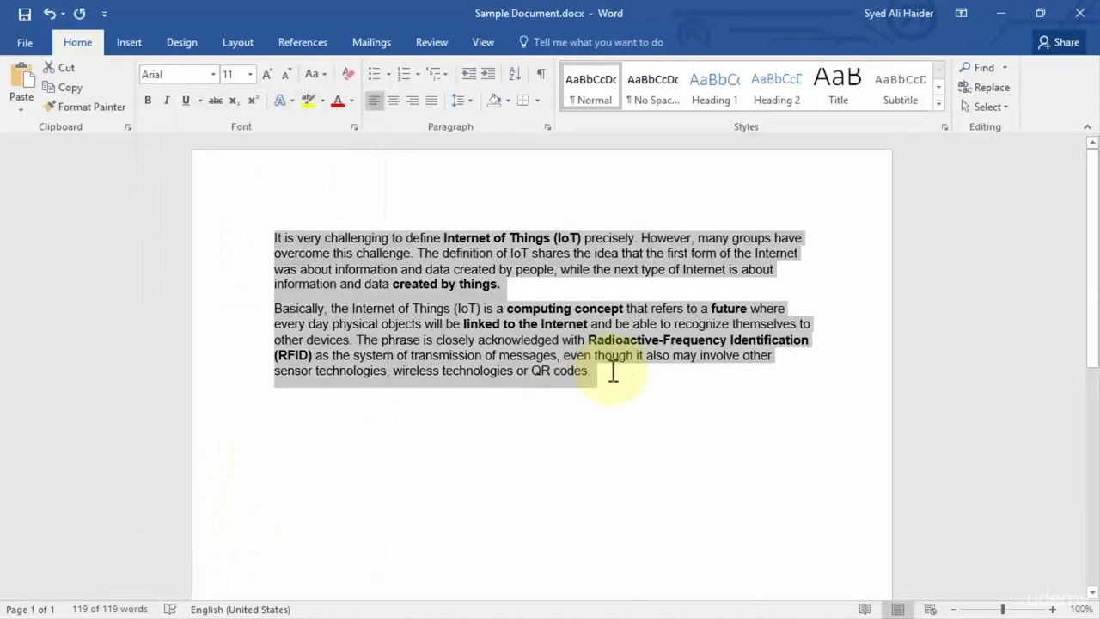
{"action": "left_click", "coordinate": [604, 369]}
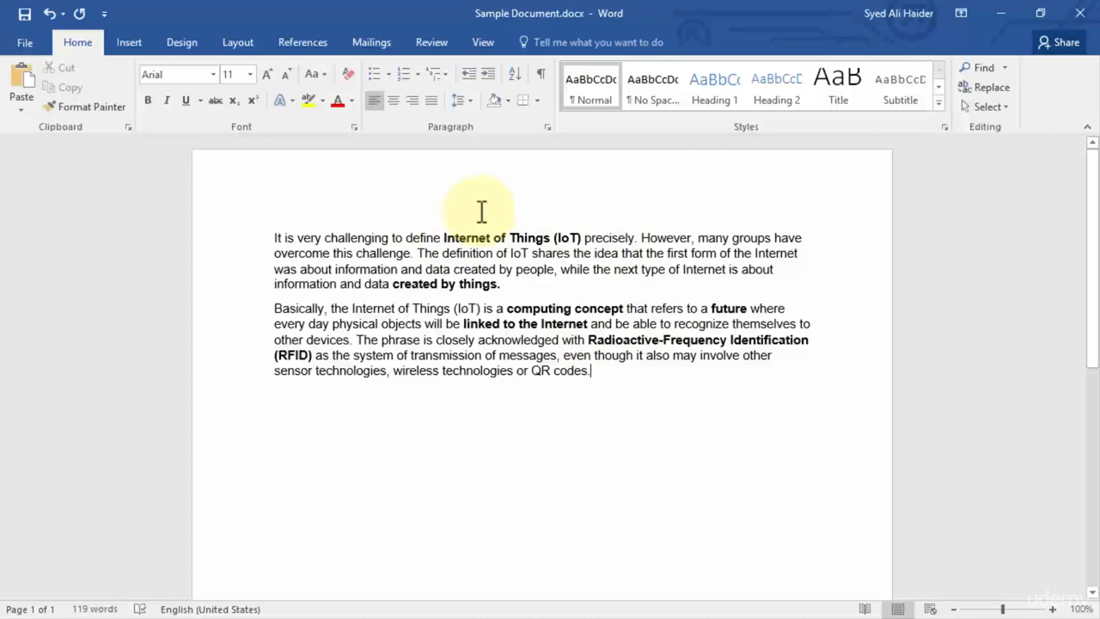
{"action": "mouse_move", "coordinate": [480, 183]}
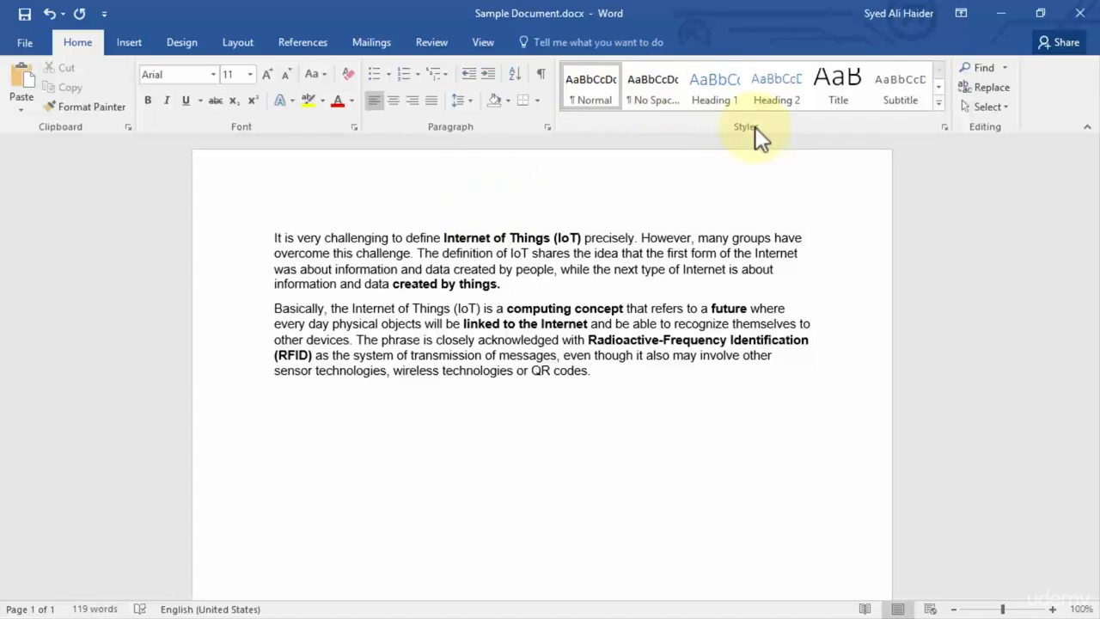
{"action": "mouse_move", "coordinate": [576, 24]}
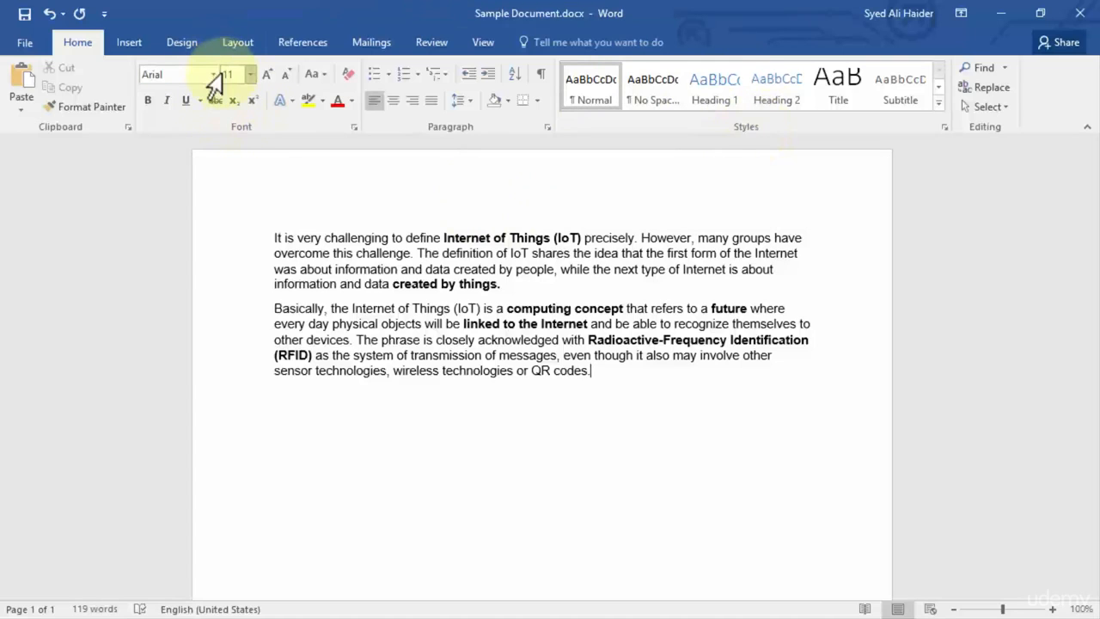
{"action": "mouse_move", "coordinate": [747, 129]}
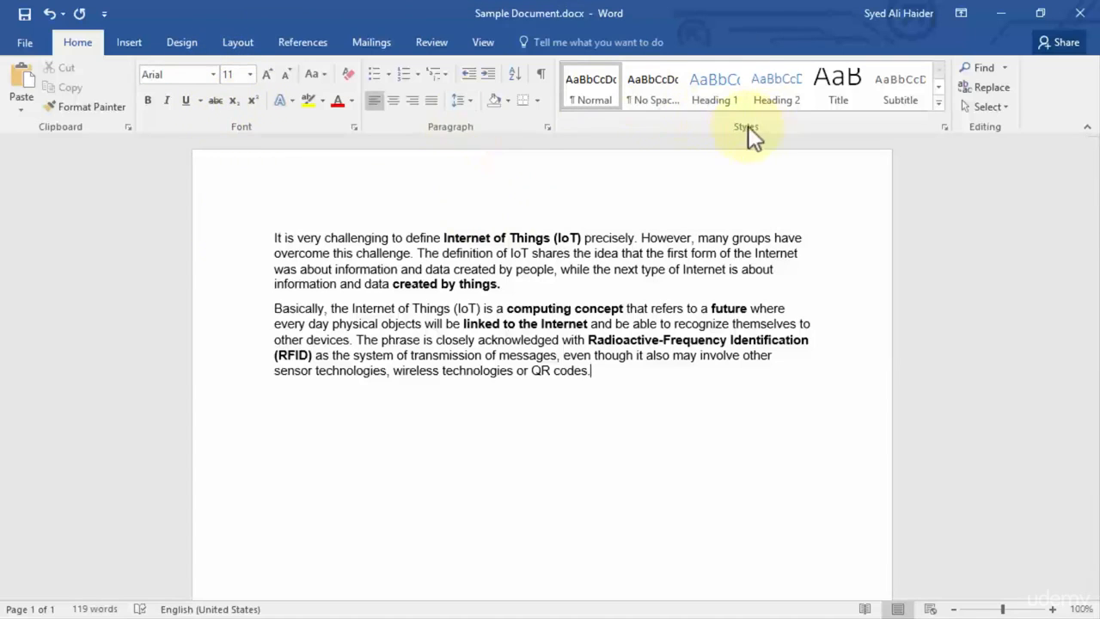
{"action": "mouse_move", "coordinate": [701, 112]}
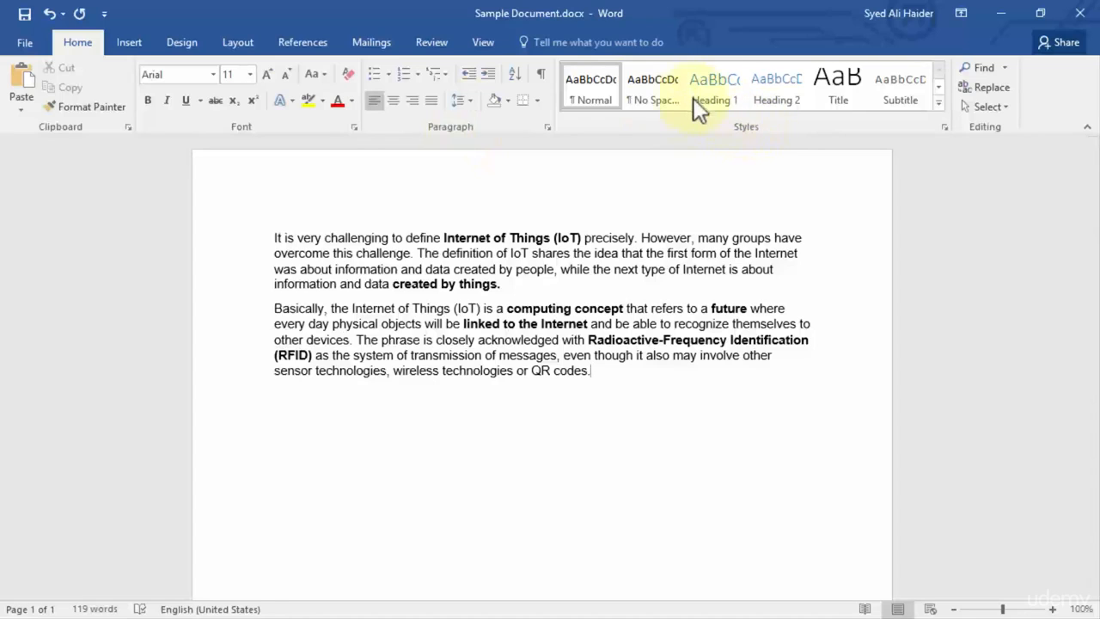
- Apply No Spacing to the second paragraph, preview Heading 2 and Title, and select it
{"action": "left_click", "coordinate": [653, 86]}
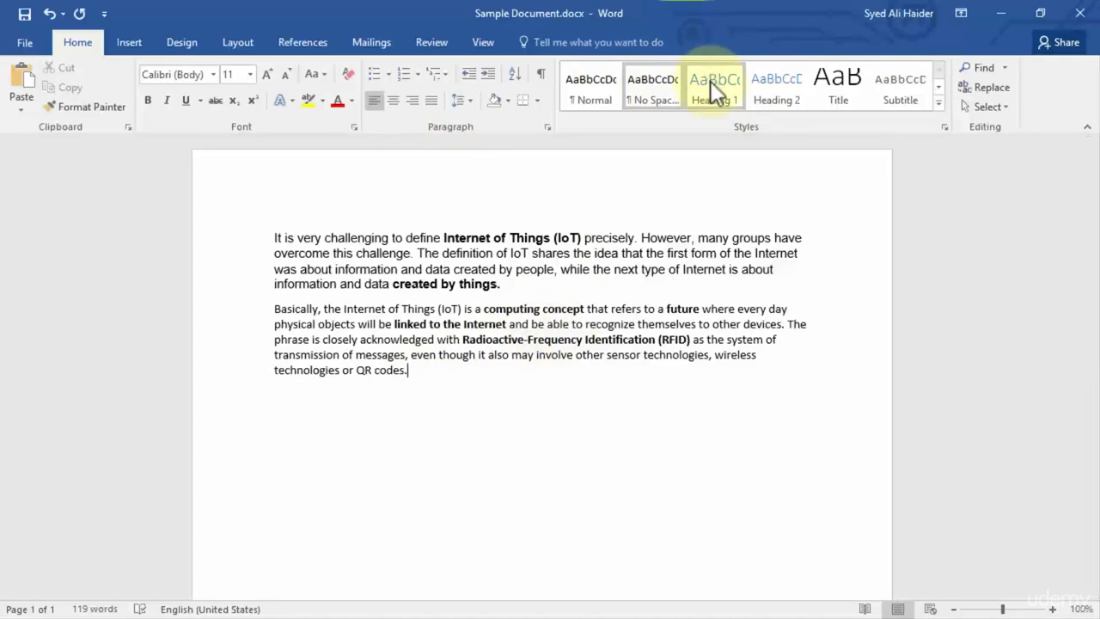
{"action": "left_click", "coordinate": [713, 86]}
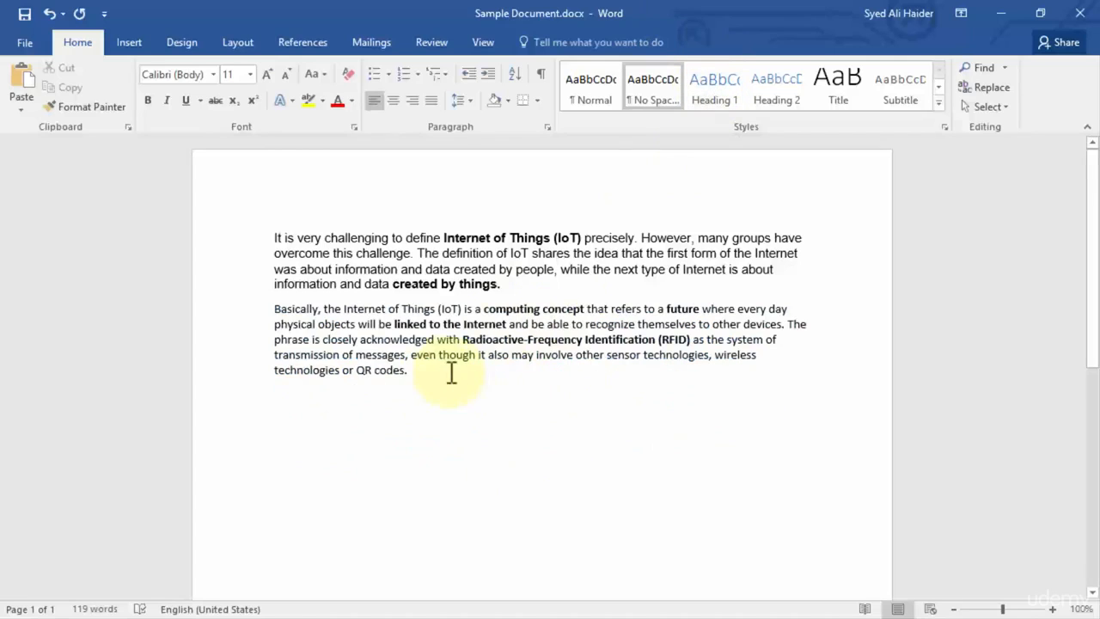
{"action": "left_click", "coordinate": [714, 86]}
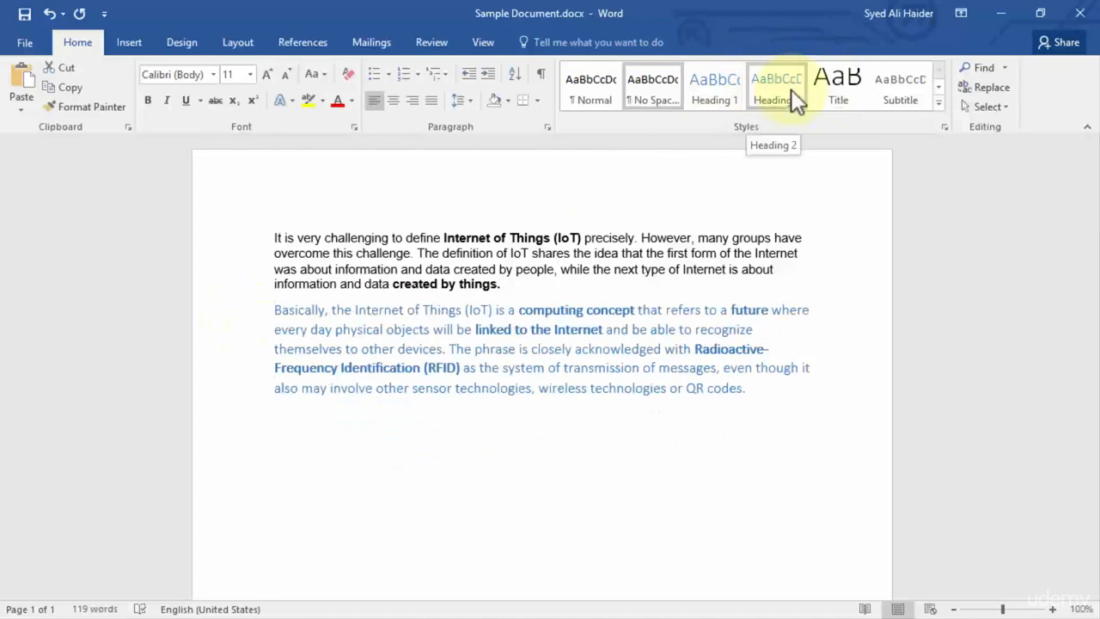
{"action": "left_click", "coordinate": [838, 84]}
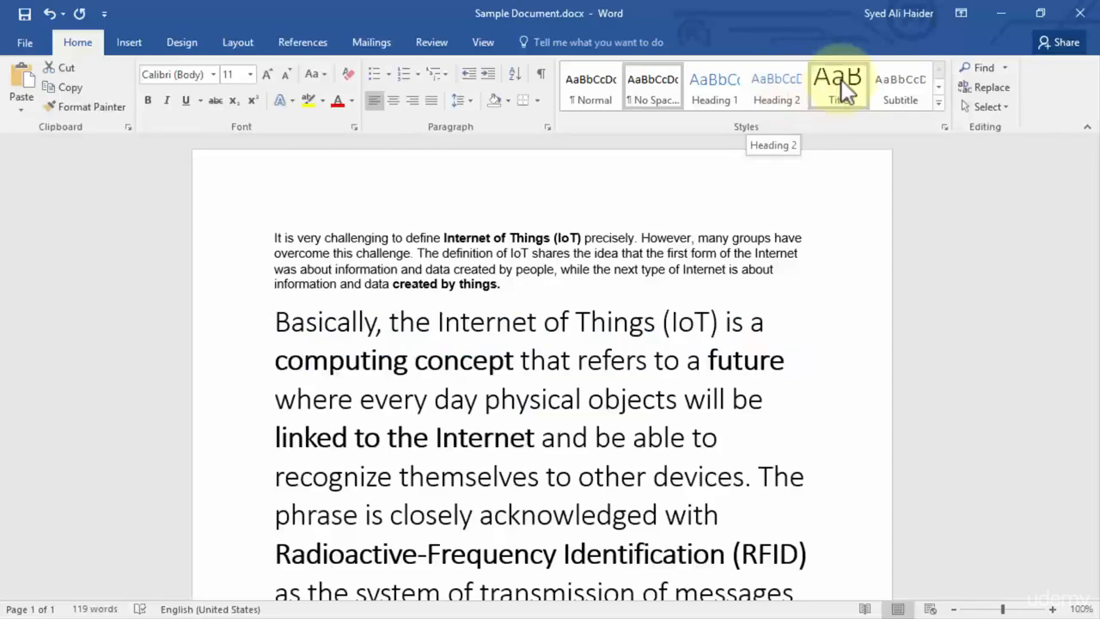
{"action": "mouse_move", "coordinate": [838, 82]}
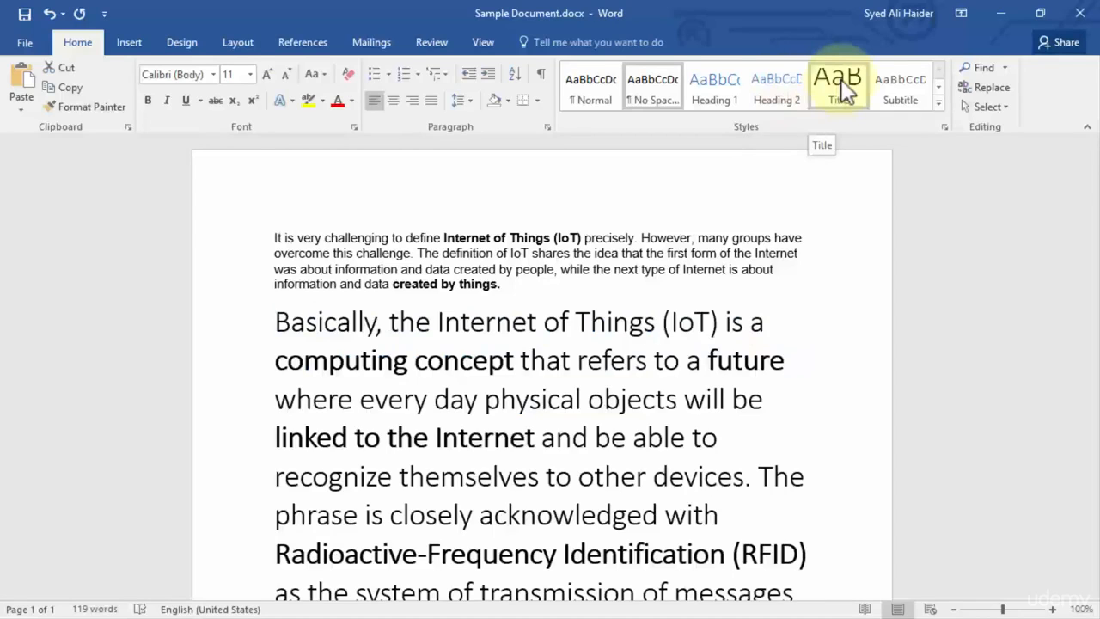
{"action": "left_click", "coordinate": [900, 86]}
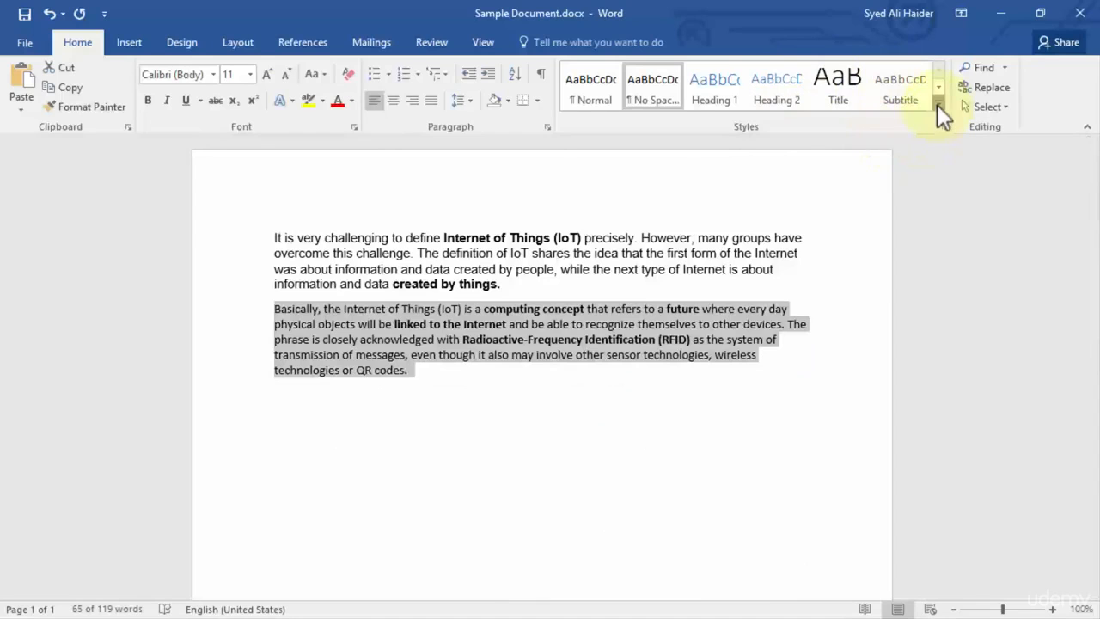
{"action": "left_click", "coordinate": [939, 116]}
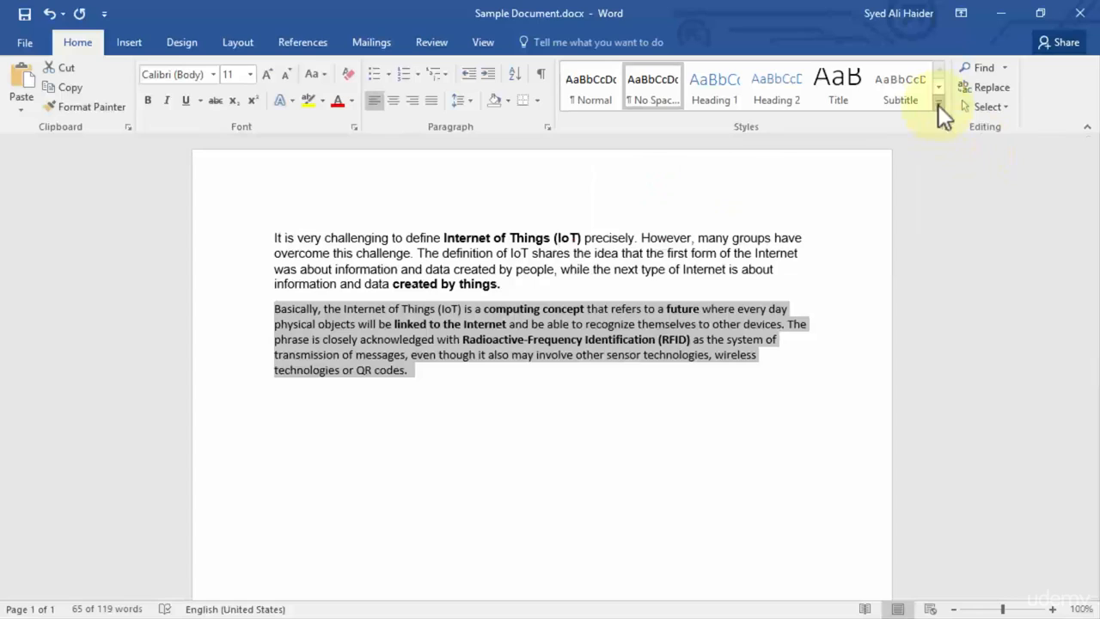
{"action": "left_click", "coordinate": [939, 111]}
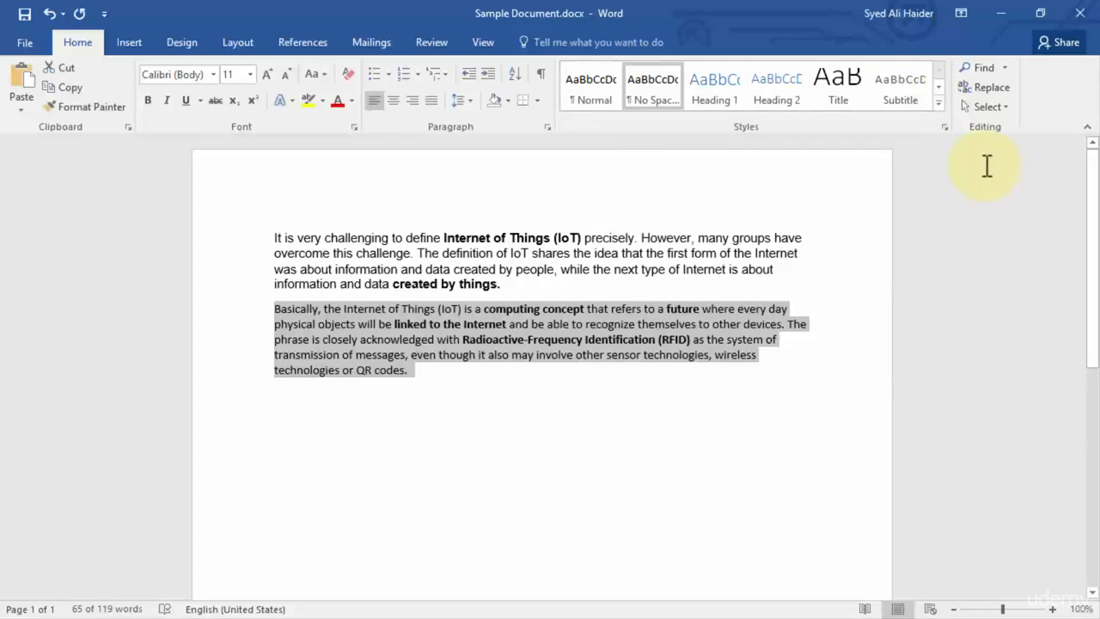
{"action": "mouse_move", "coordinate": [950, 137]}
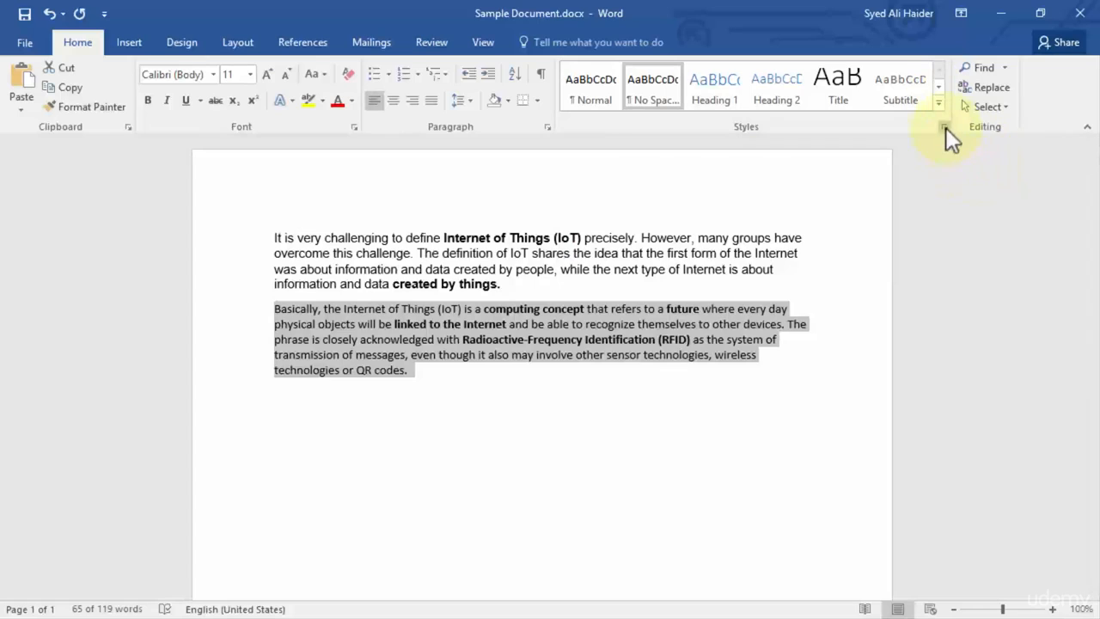
{"action": "mouse_move", "coordinate": [944, 126]}
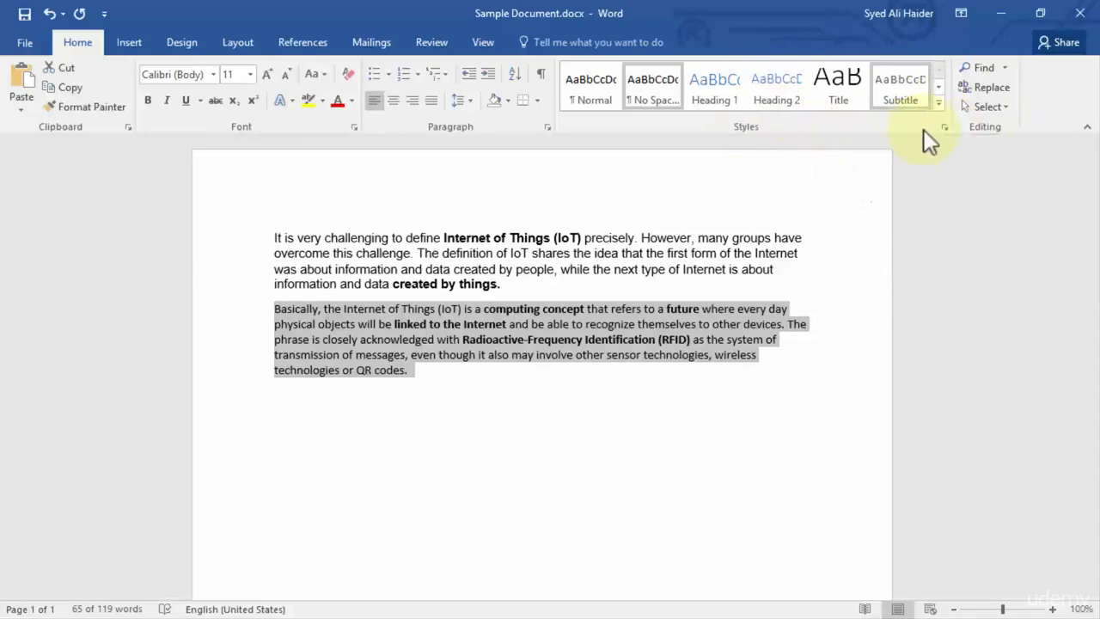
- Open the Styles pane and its Manage Styles settings
{"action": "left_click", "coordinate": [945, 127]}
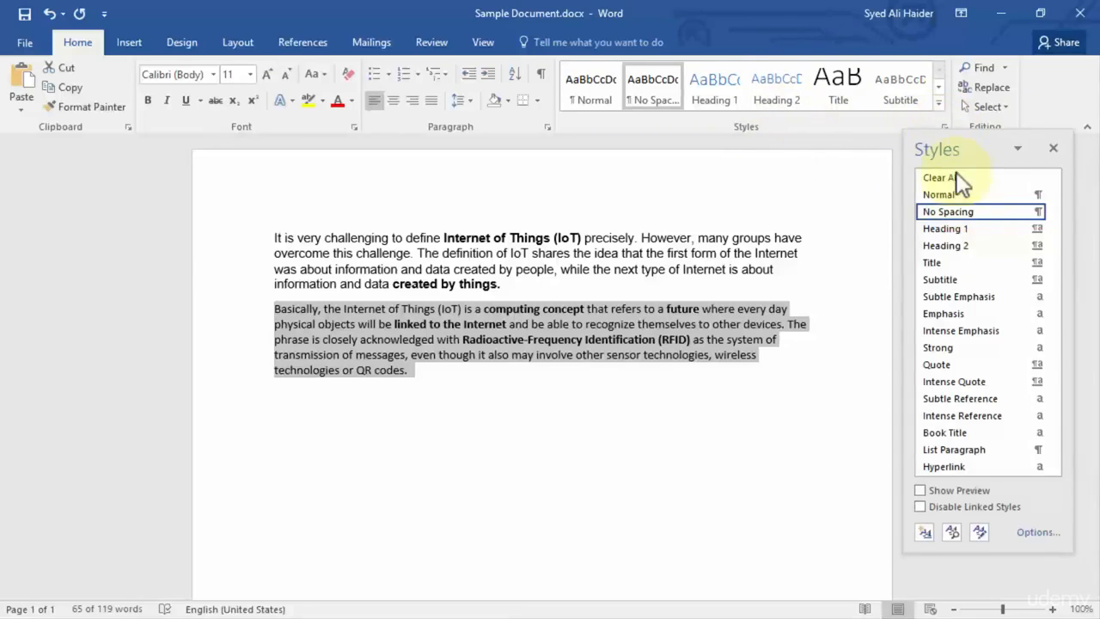
{"action": "mouse_move", "coordinate": [984, 279]}
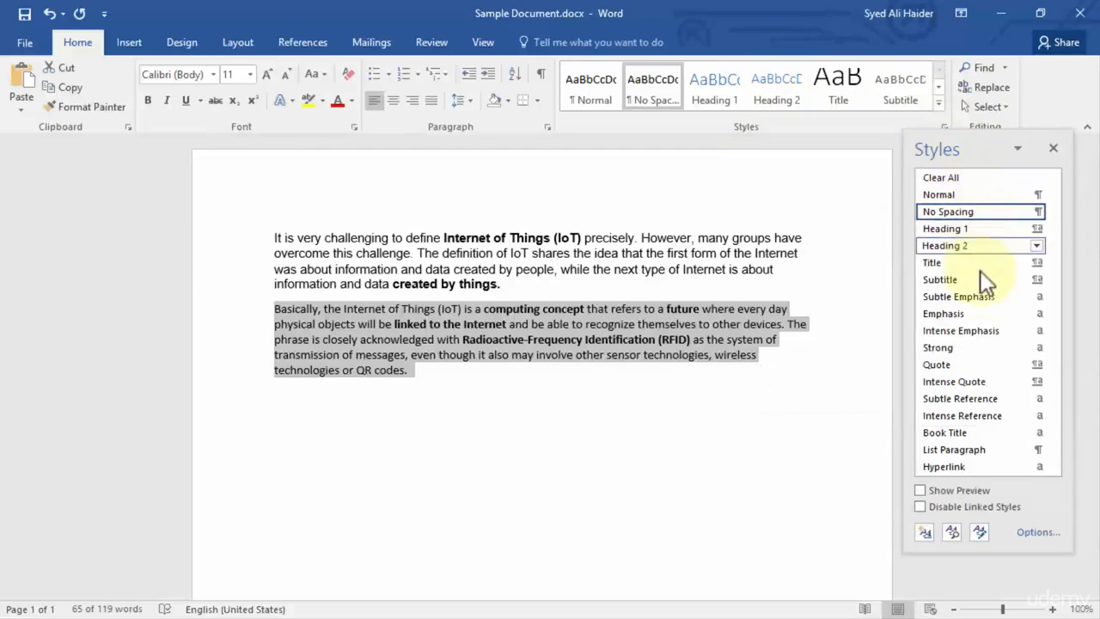
{"action": "mouse_move", "coordinate": [984, 481]}
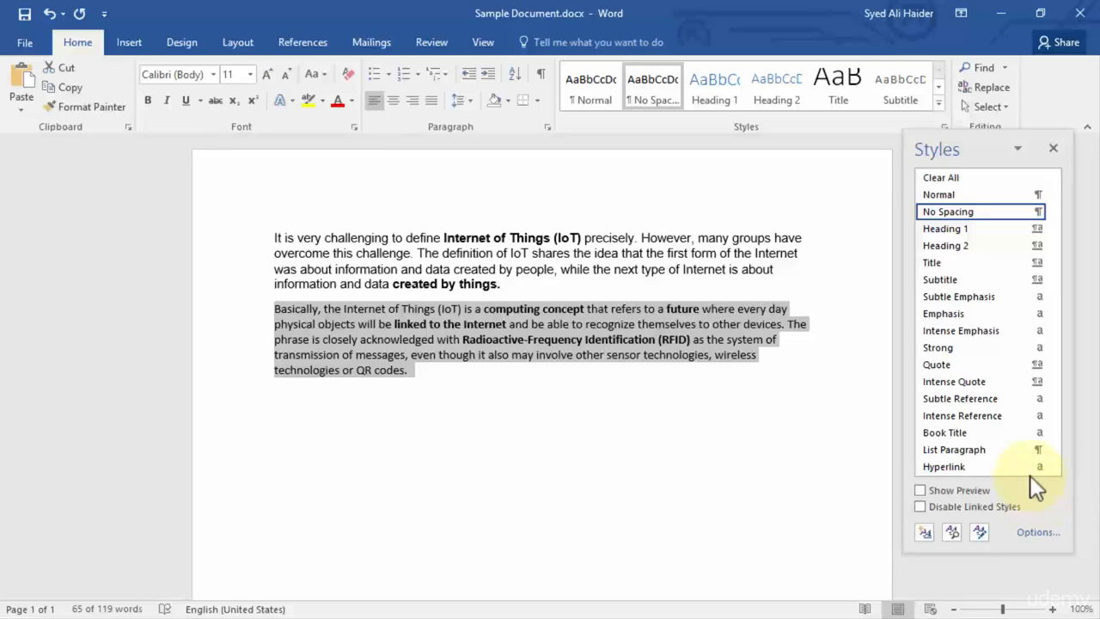
{"action": "mouse_move", "coordinate": [979, 194]}
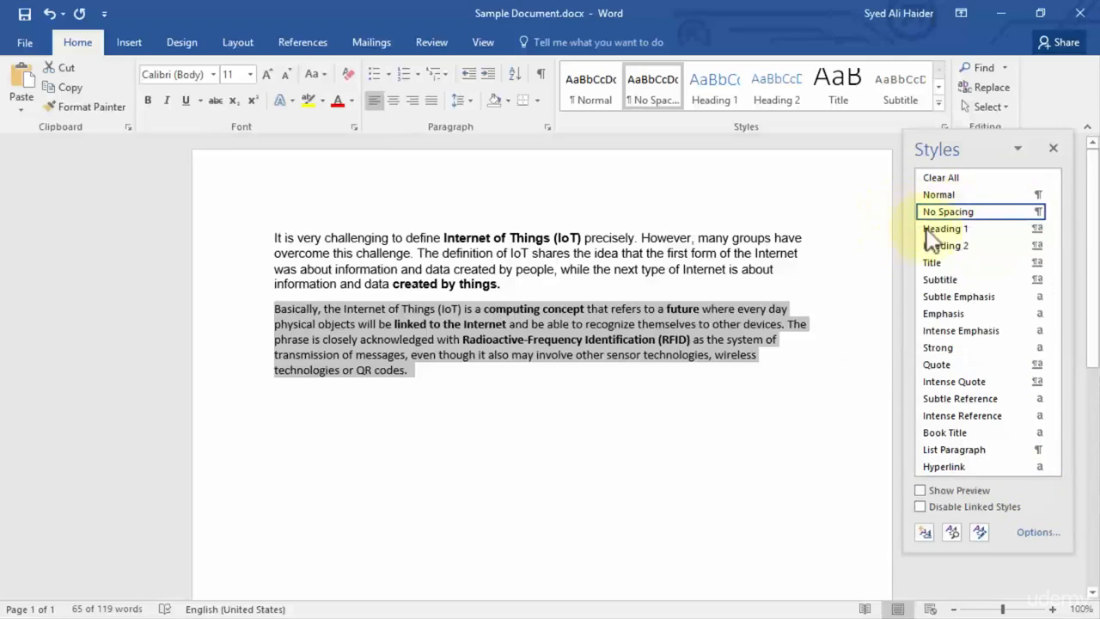
{"action": "mouse_move", "coordinate": [946, 246]}
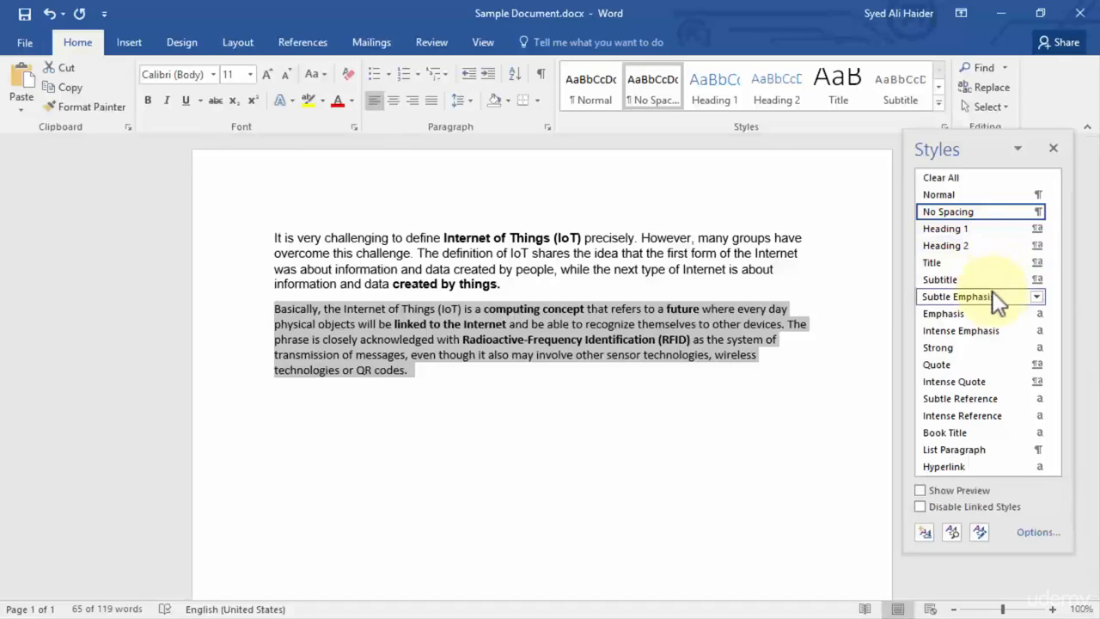
{"action": "mouse_move", "coordinate": [997, 297]}
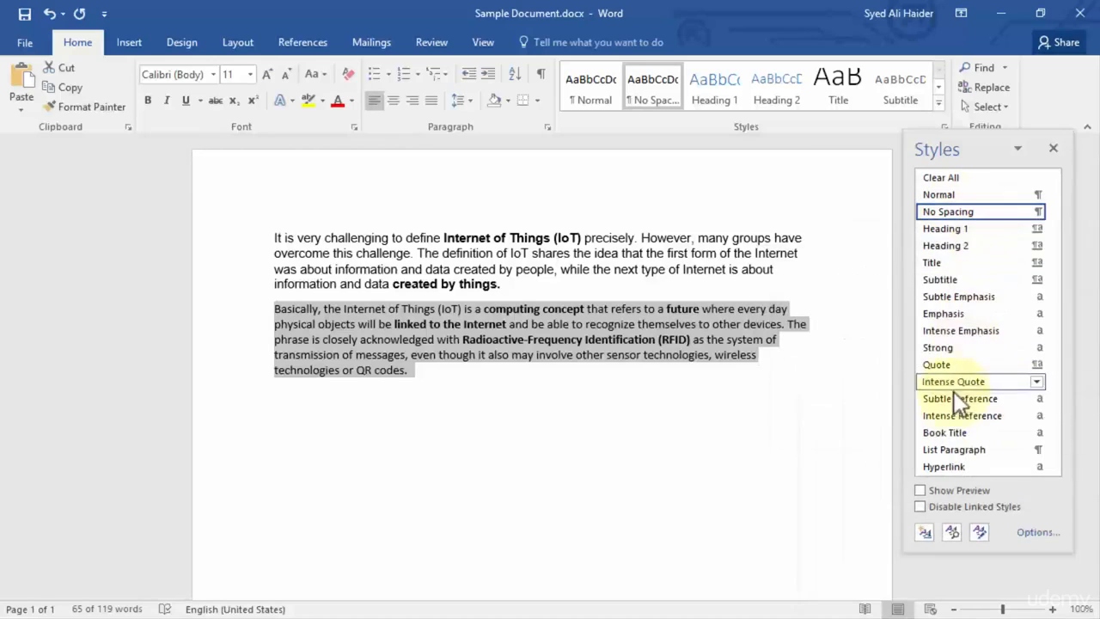
{"action": "mouse_move", "coordinate": [1023, 506]}
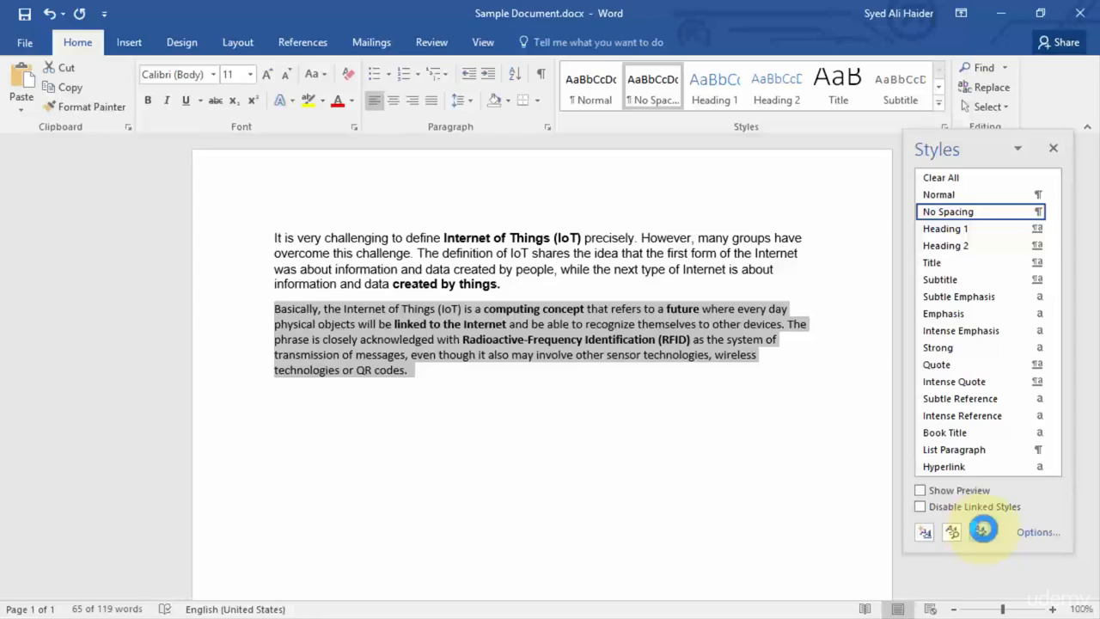
{"action": "left_click", "coordinate": [979, 531]}
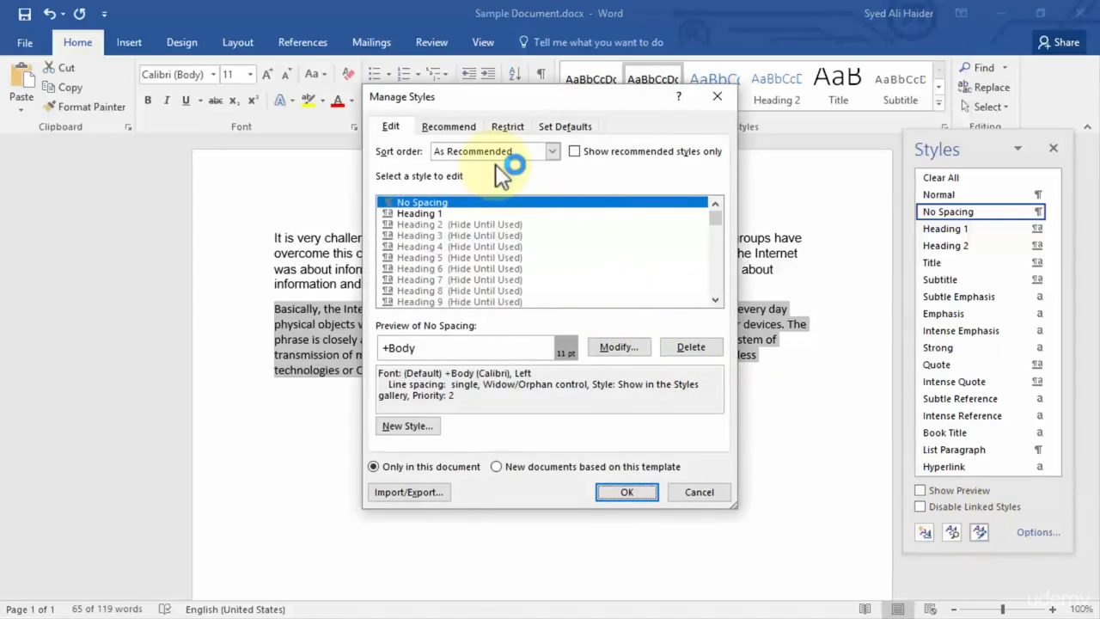
{"action": "mouse_move", "coordinate": [391, 159]}
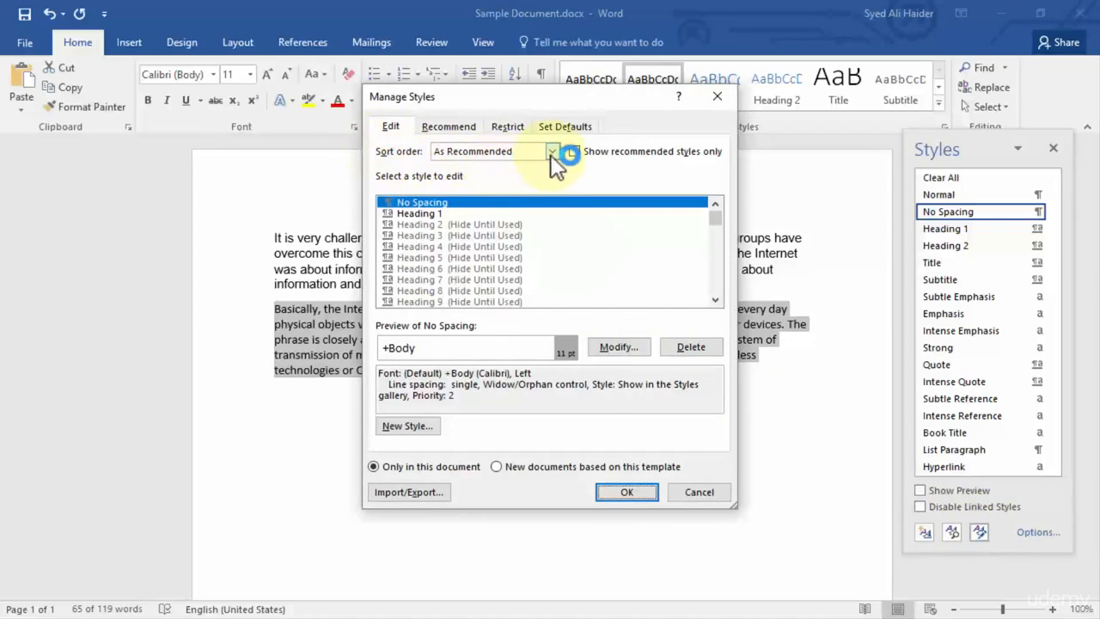
- Keep the Manage Styles sort order set to As Recommended
{"action": "left_click", "coordinate": [552, 151]}
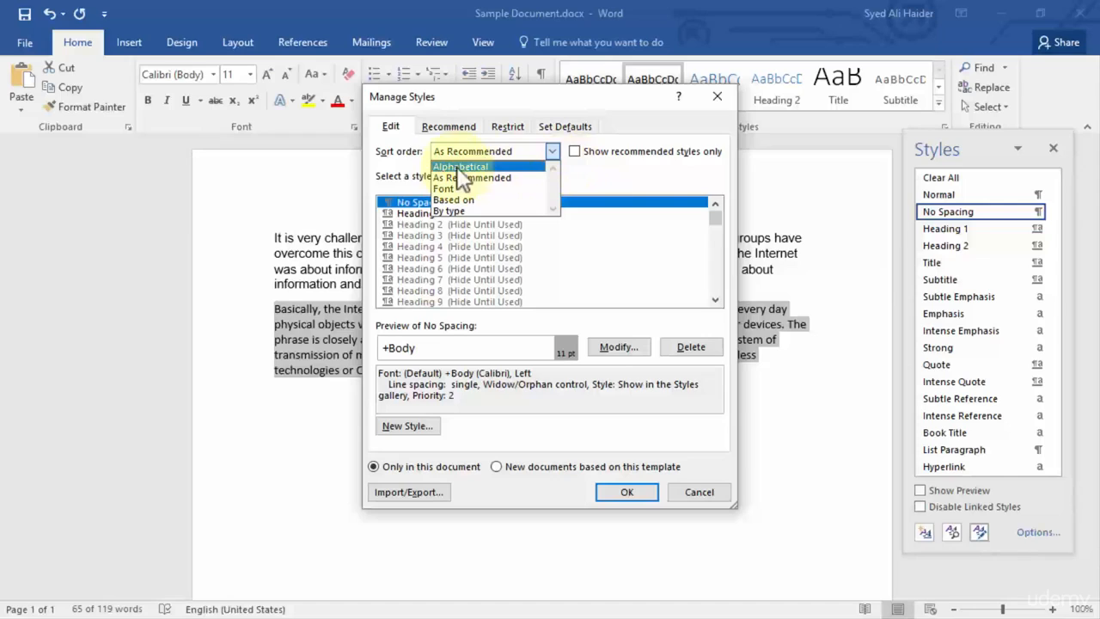
{"action": "mouse_move", "coordinate": [464, 188]}
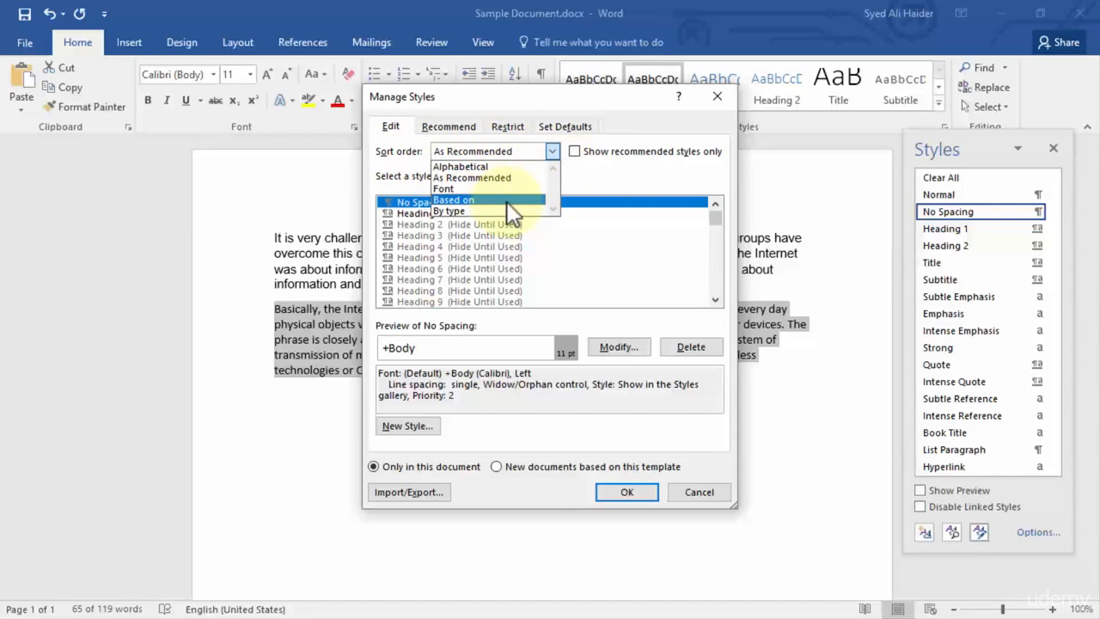
{"action": "mouse_move", "coordinate": [486, 211]}
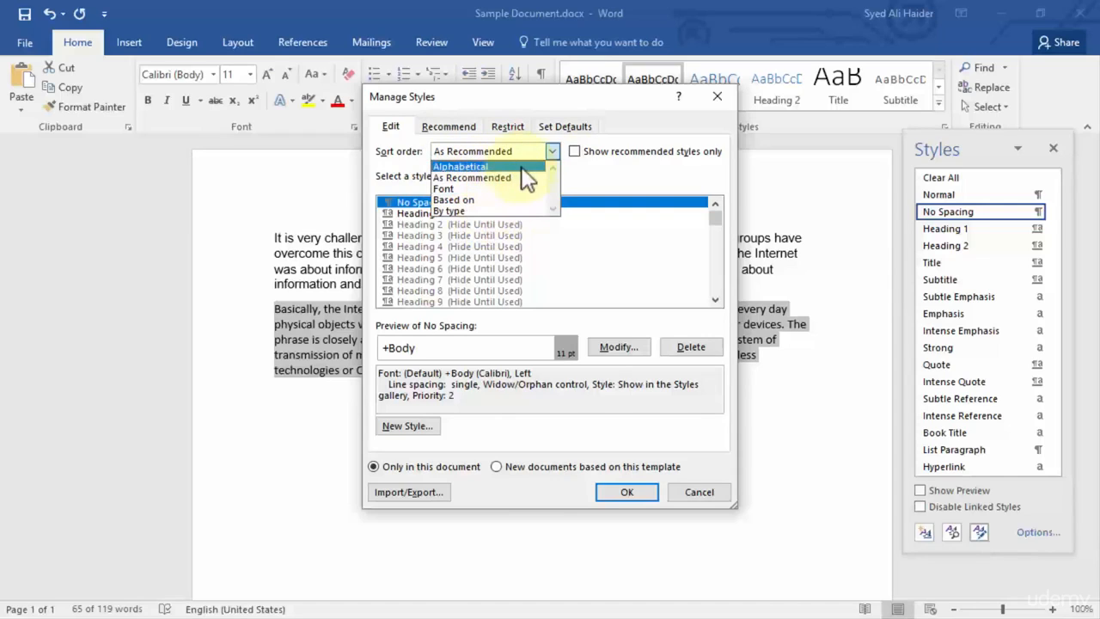
{"action": "left_click", "coordinate": [472, 177]}
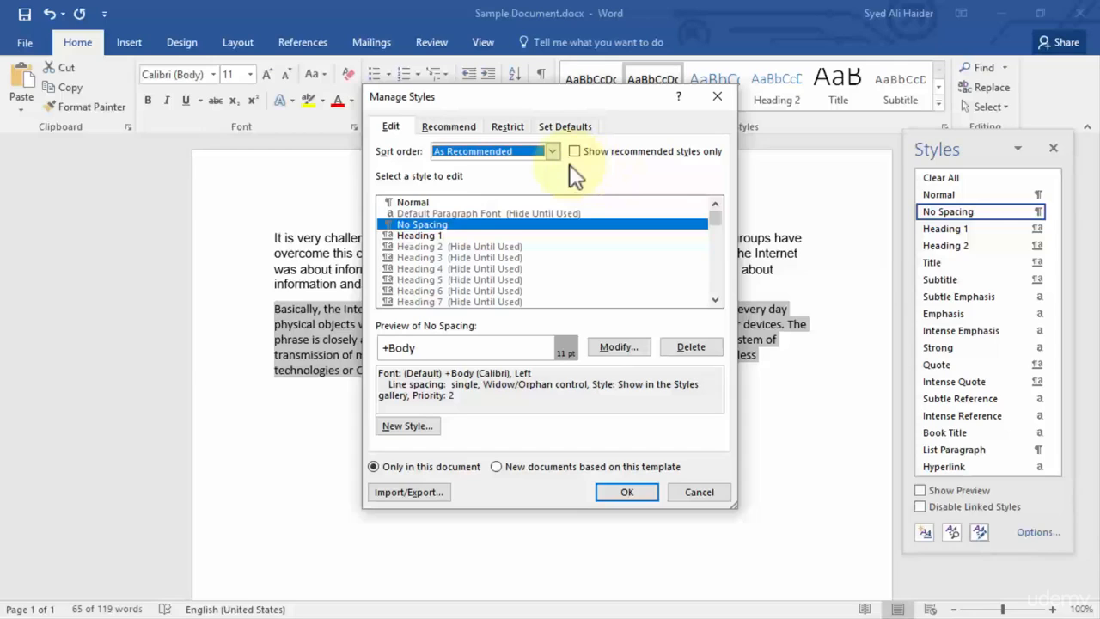
{"action": "mouse_move", "coordinate": [520, 264]}
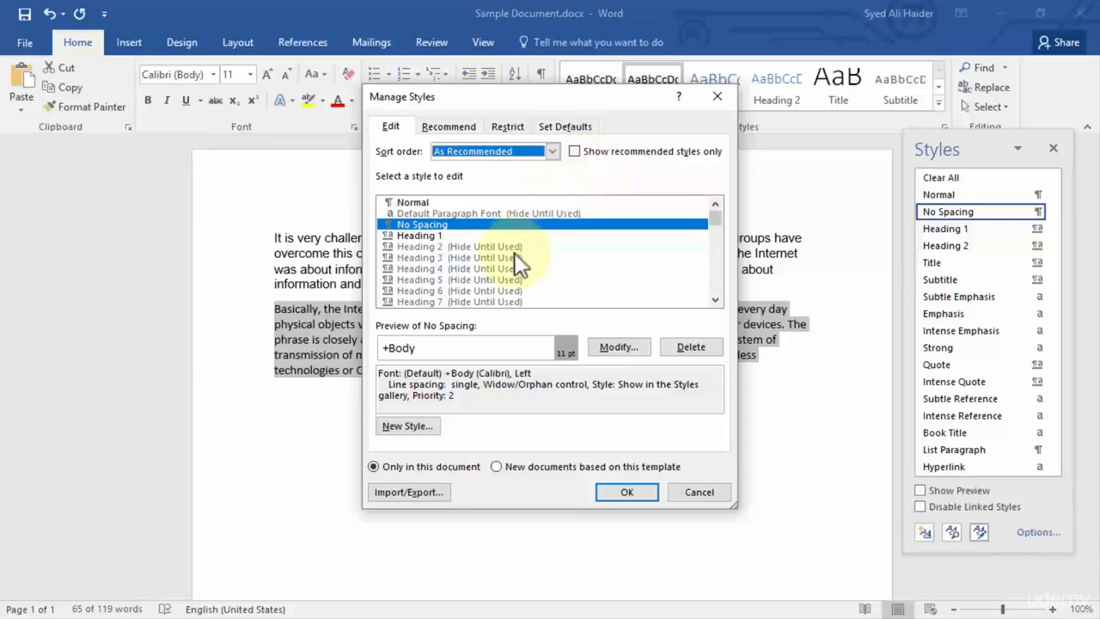
{"action": "mouse_move", "coordinate": [471, 443]}
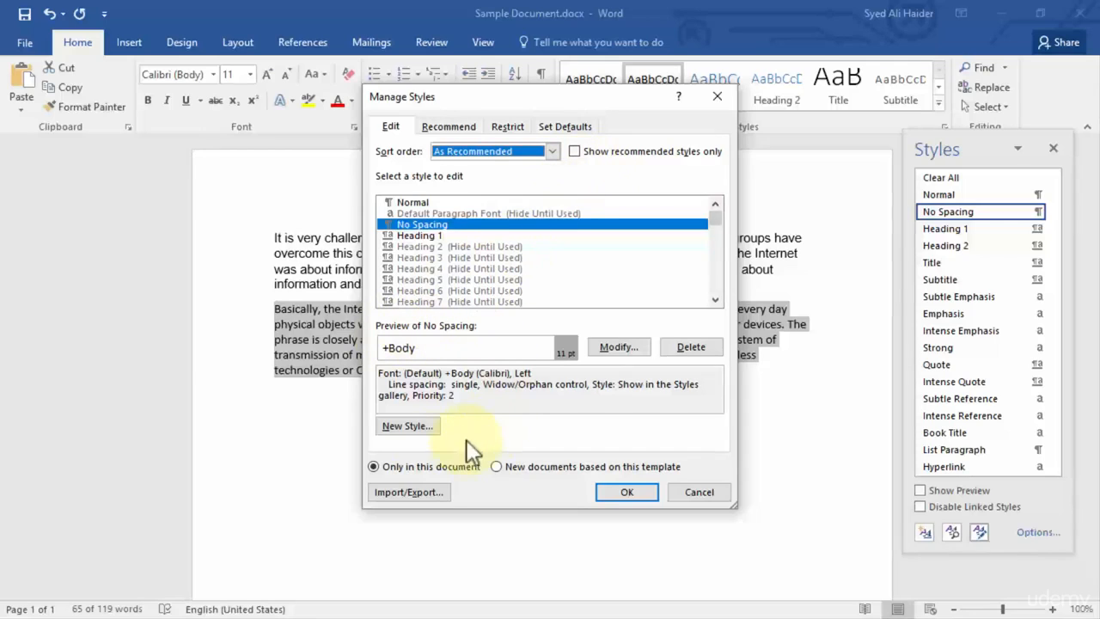
{"action": "mouse_move", "coordinate": [486, 434]}
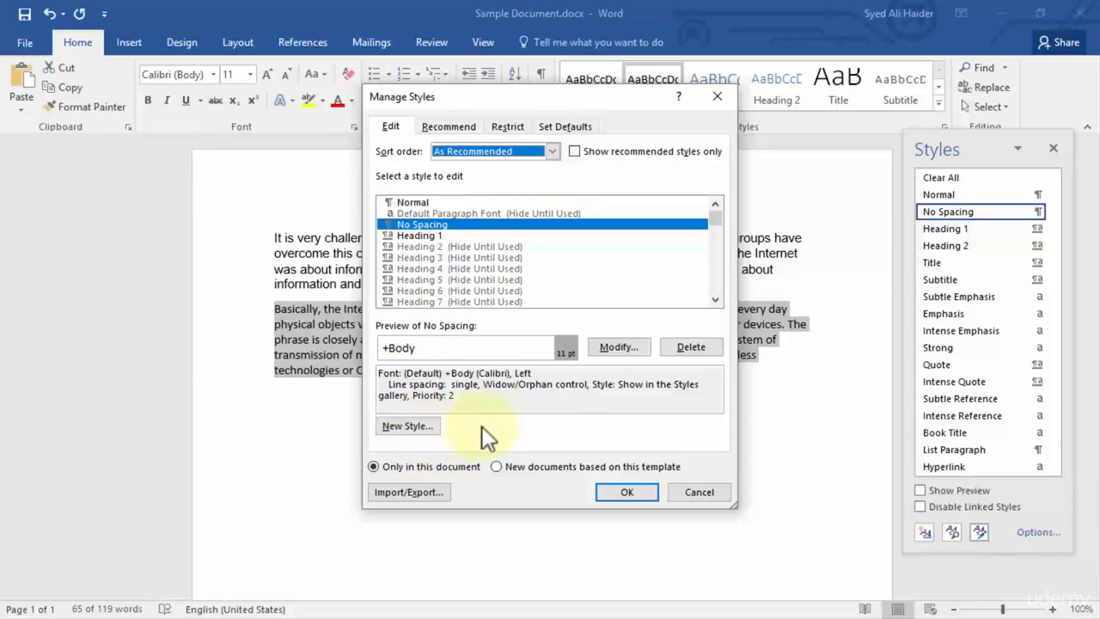
{"action": "mouse_move", "coordinate": [407, 425]}
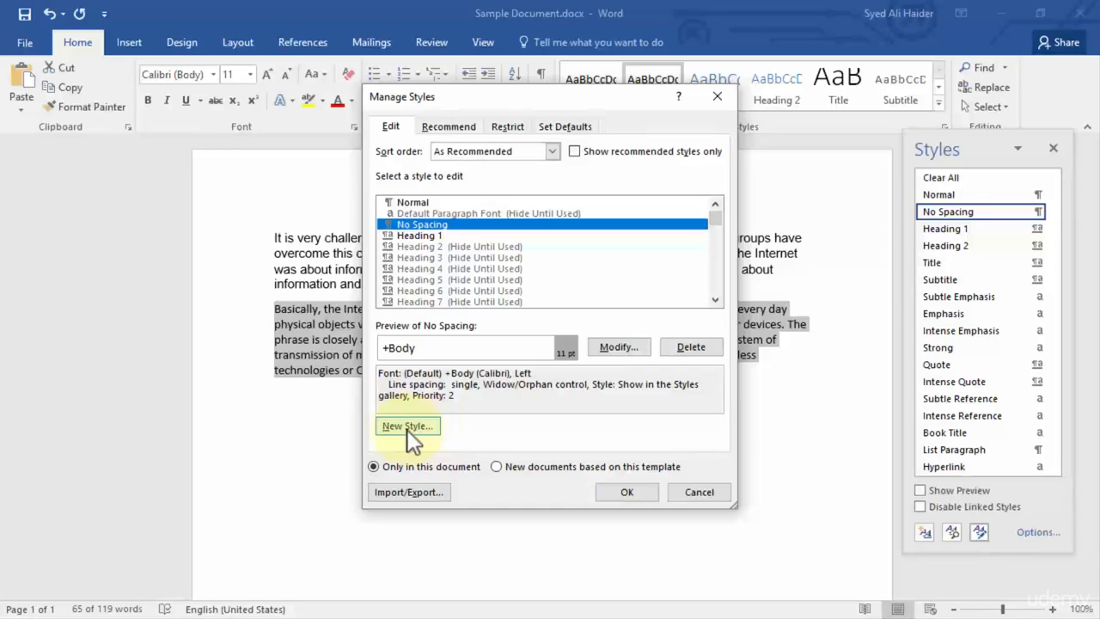
- Start a new Paragraph-type style named 'ClayDesk Style' from the selected paragraph
{"action": "left_click", "coordinate": [407, 425]}
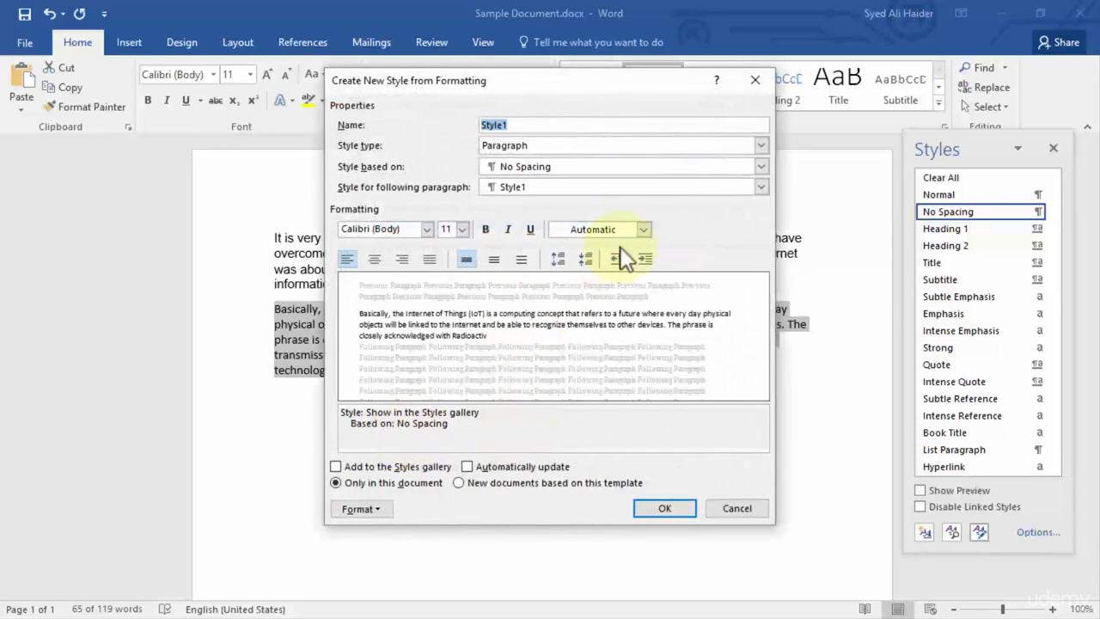
{"action": "mouse_move", "coordinate": [576, 168]}
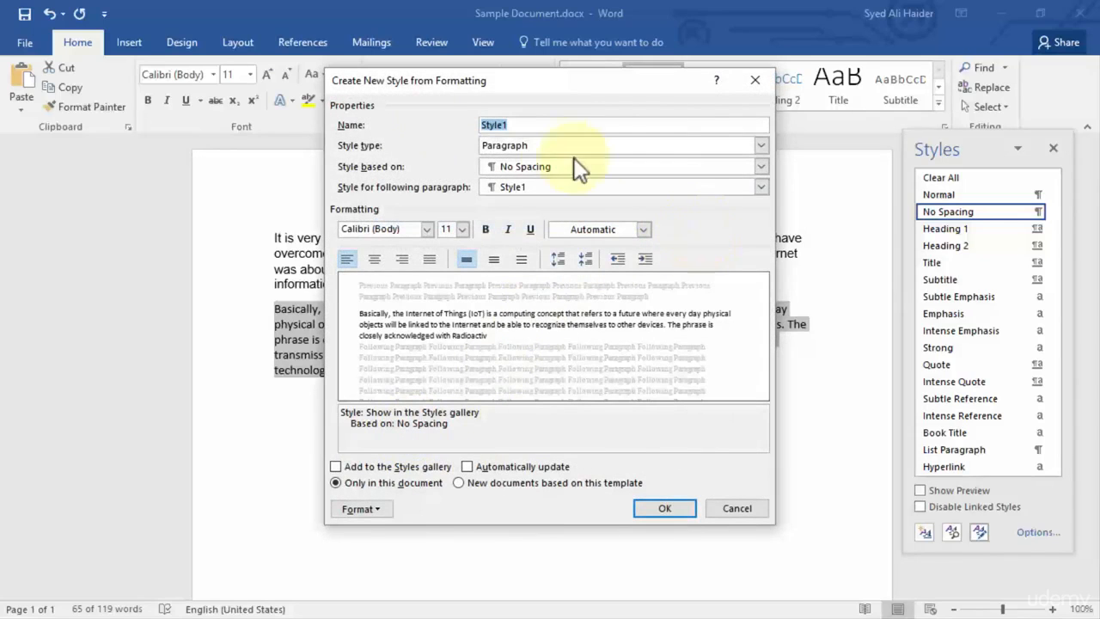
{"action": "mouse_move", "coordinate": [396, 93]}
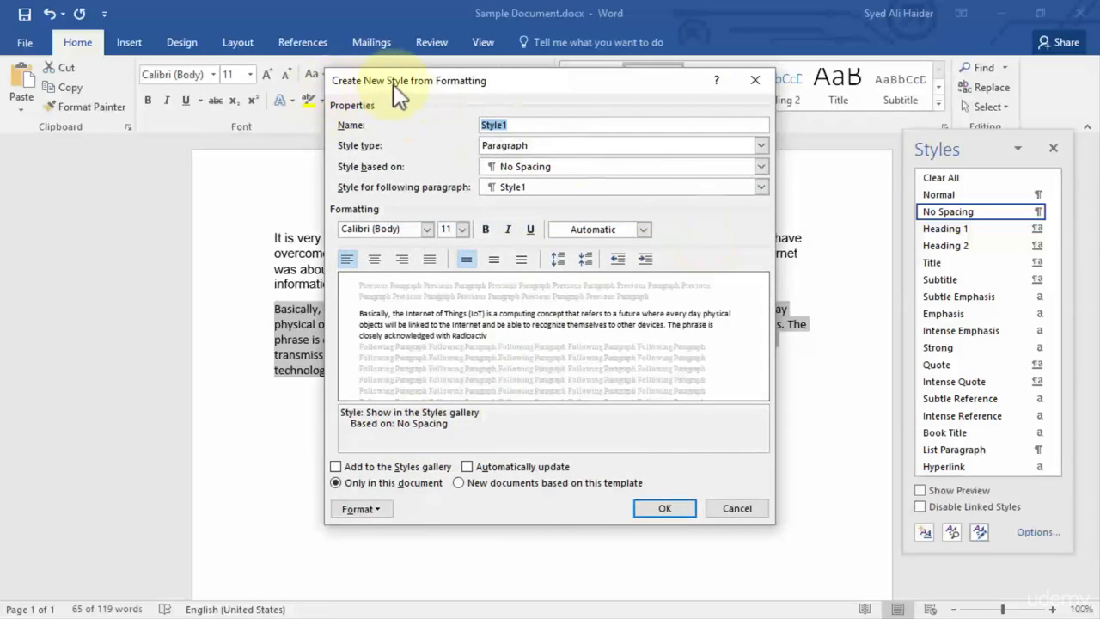
{"action": "mouse_move", "coordinate": [505, 79]}
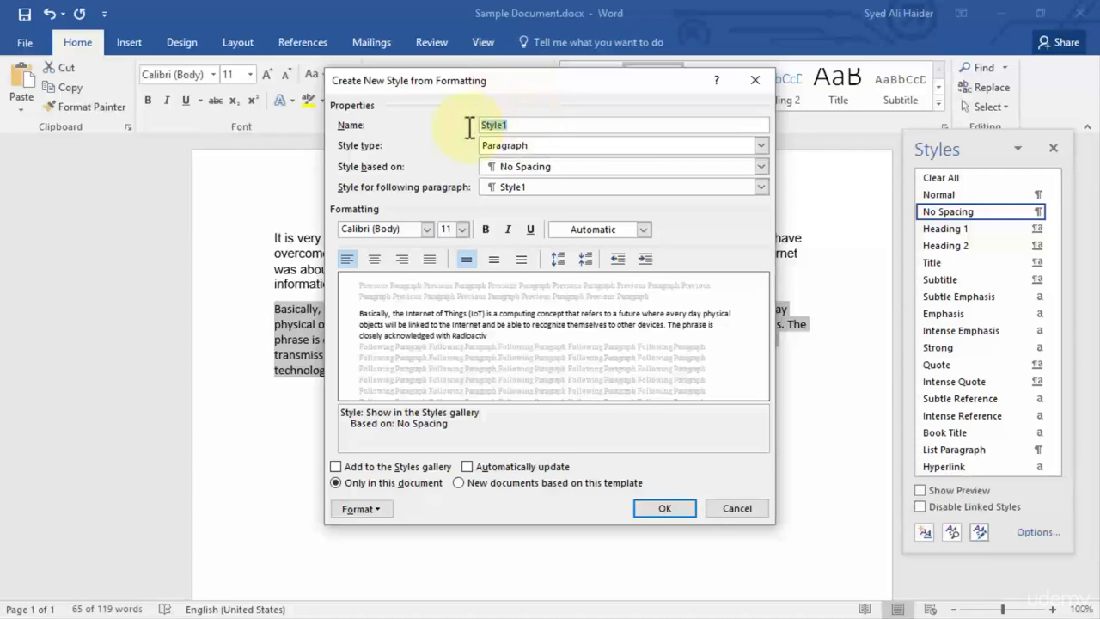
{"action": "mouse_move", "coordinate": [472, 137]}
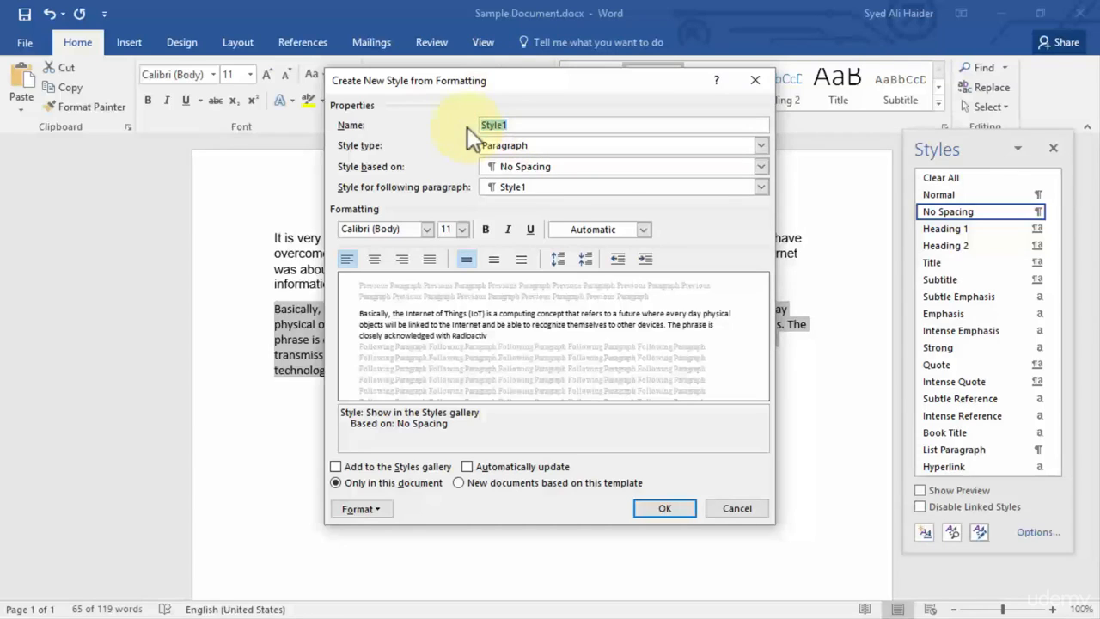
{"action": "type", "text": "CLa"}
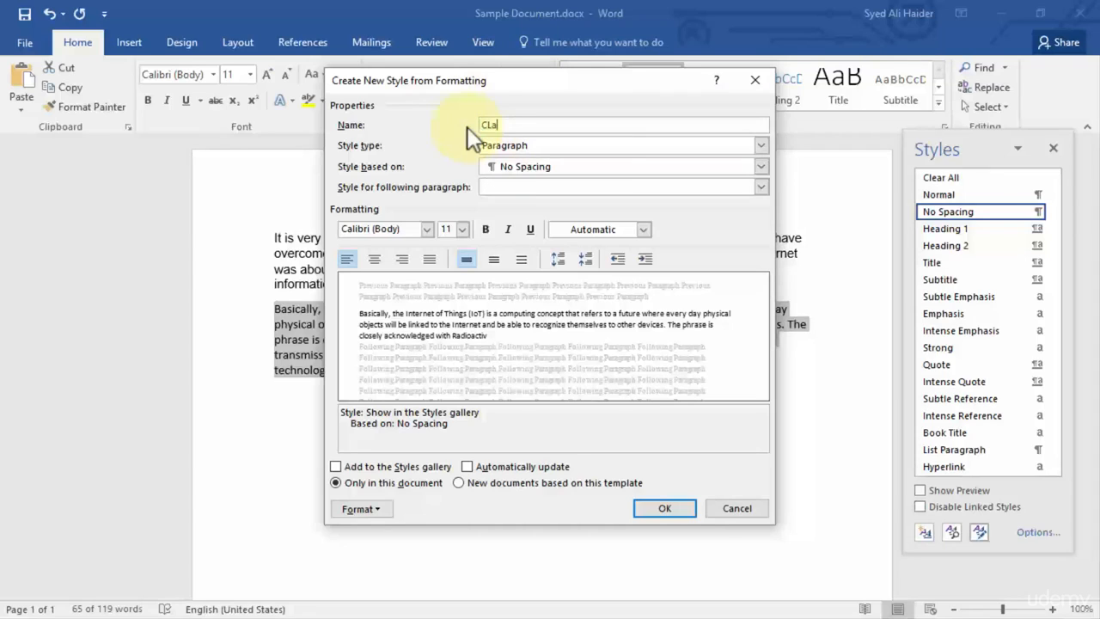
{"action": "type", "text": "ClayDesk Style"}
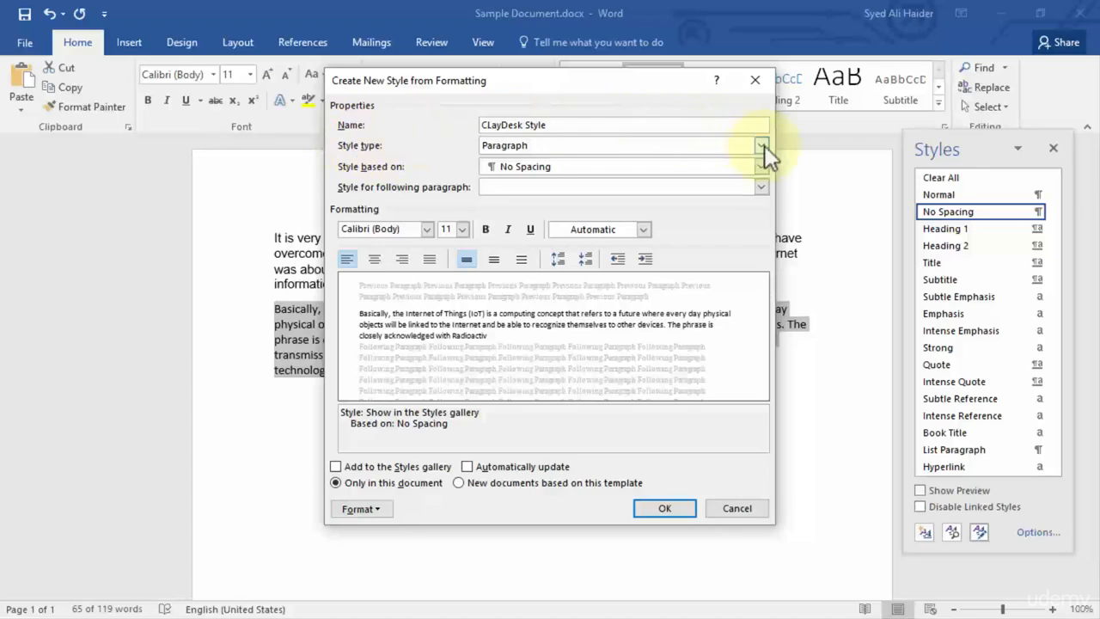
{"action": "left_click", "coordinate": [759, 145]}
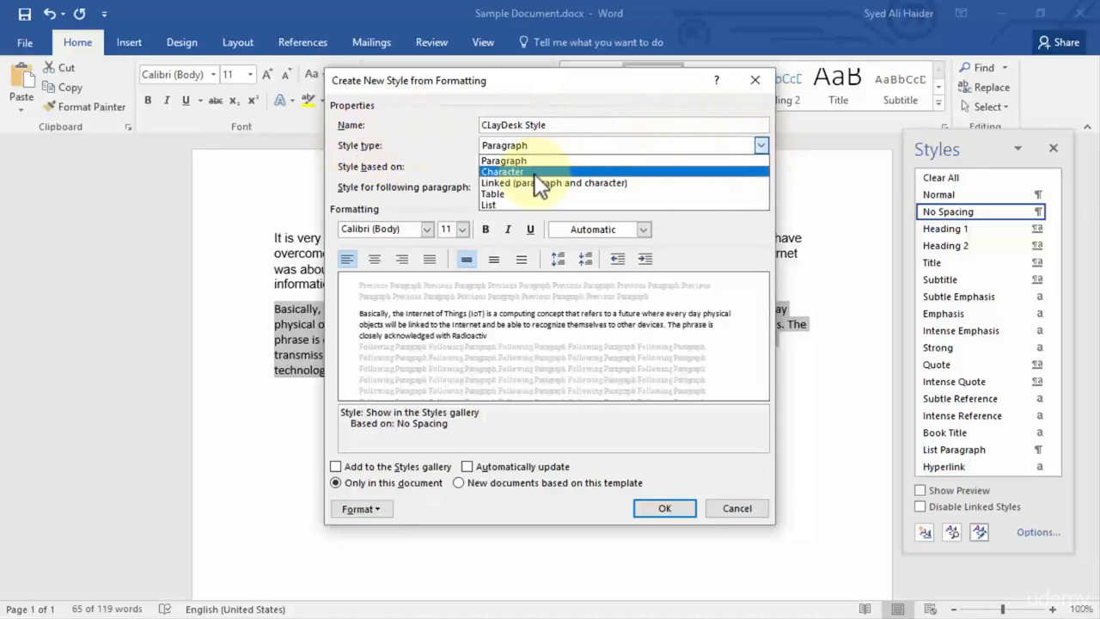
{"action": "mouse_move", "coordinate": [512, 193]}
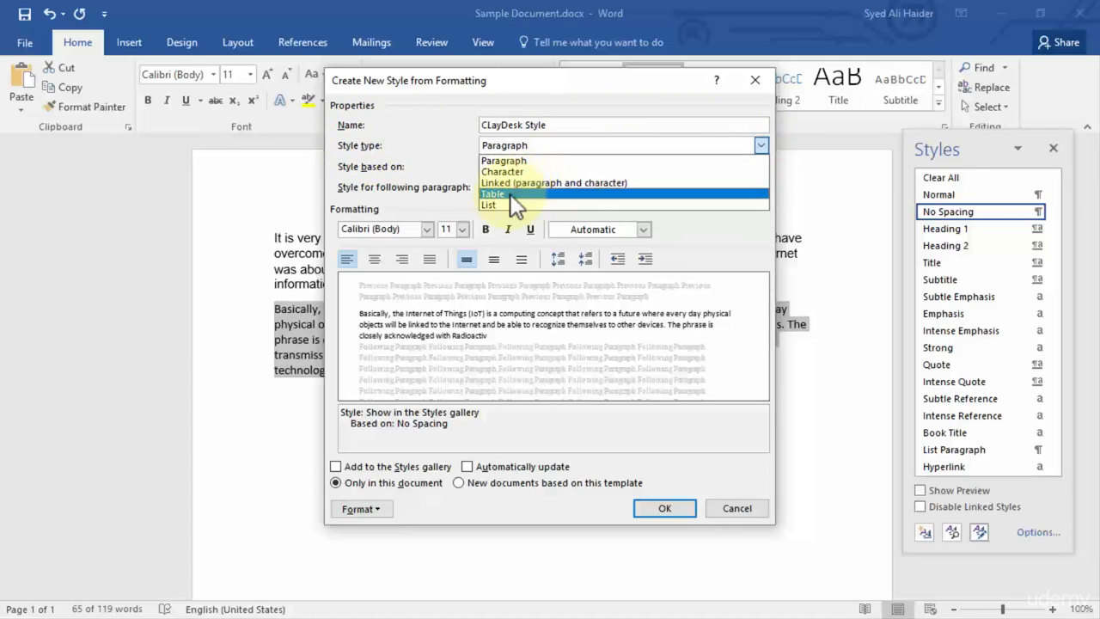
{"action": "mouse_move", "coordinate": [574, 161]}
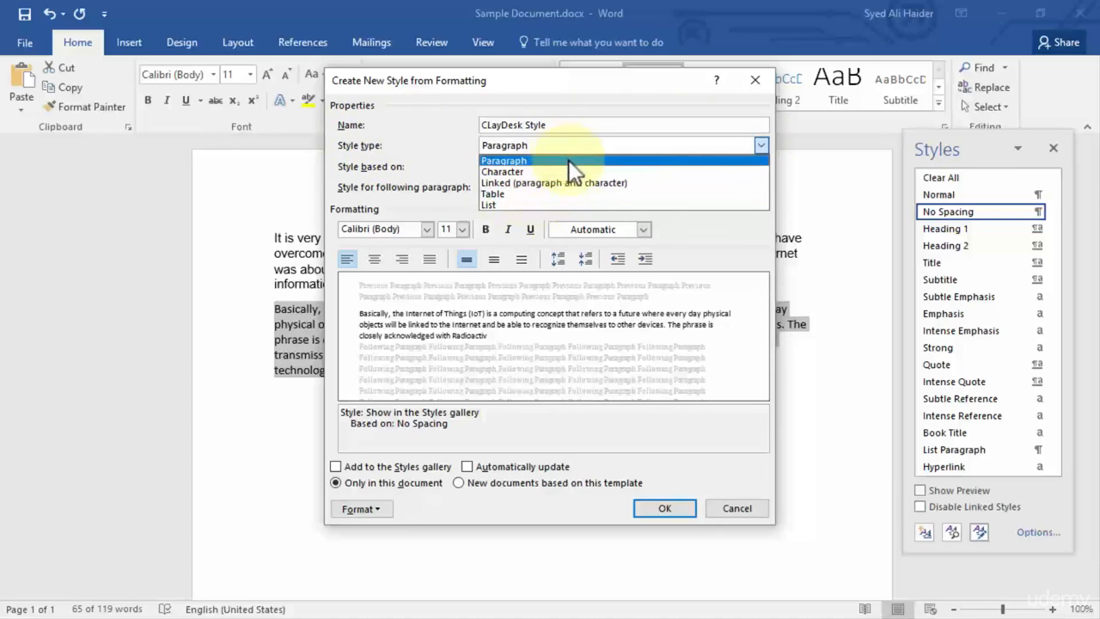
{"action": "left_click", "coordinate": [504, 161]}
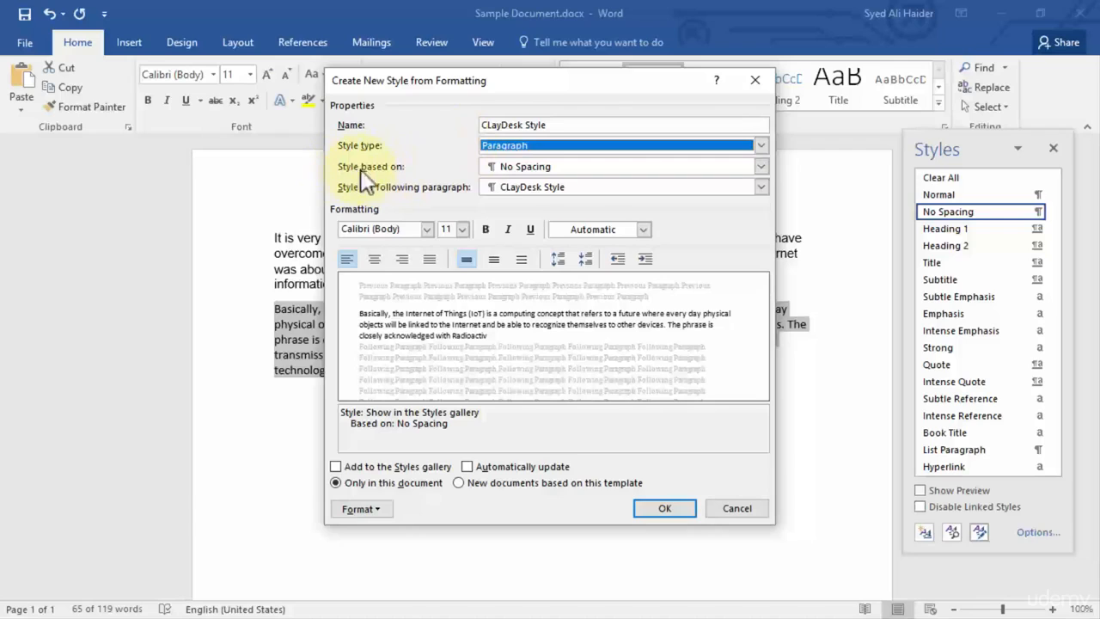
{"action": "mouse_move", "coordinate": [786, 172]}
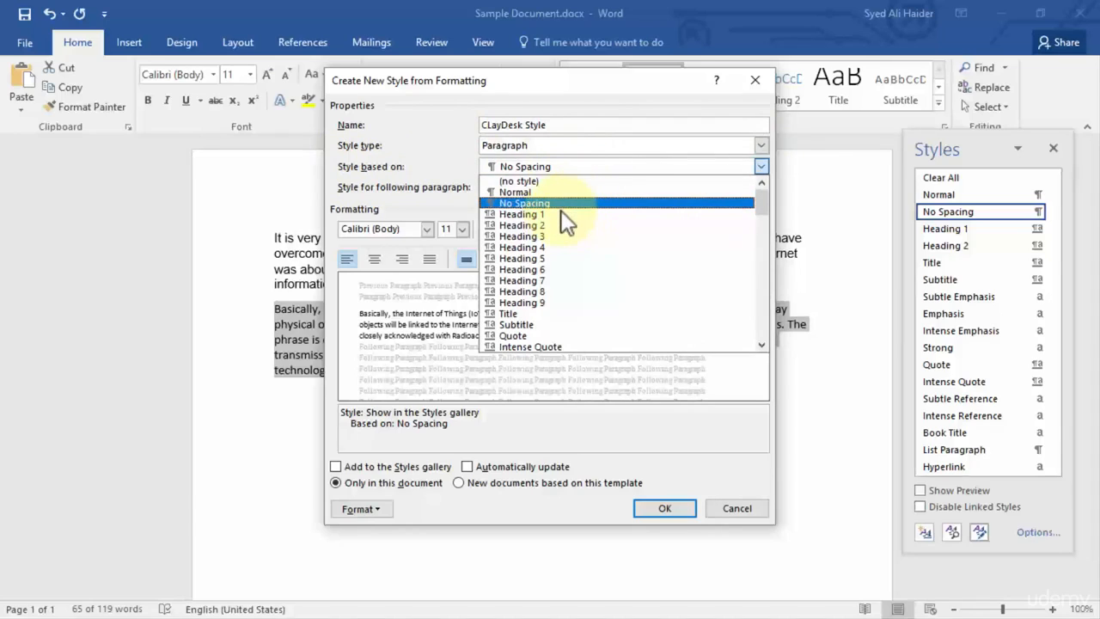
{"action": "mouse_move", "coordinate": [562, 214]}
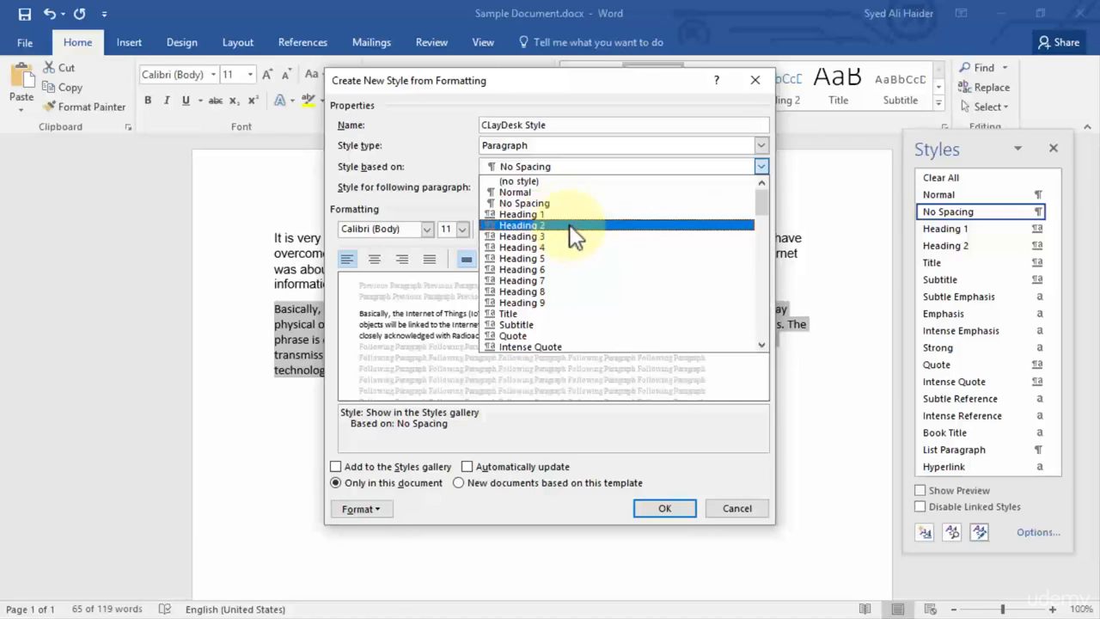
{"action": "mouse_move", "coordinate": [550, 325]}
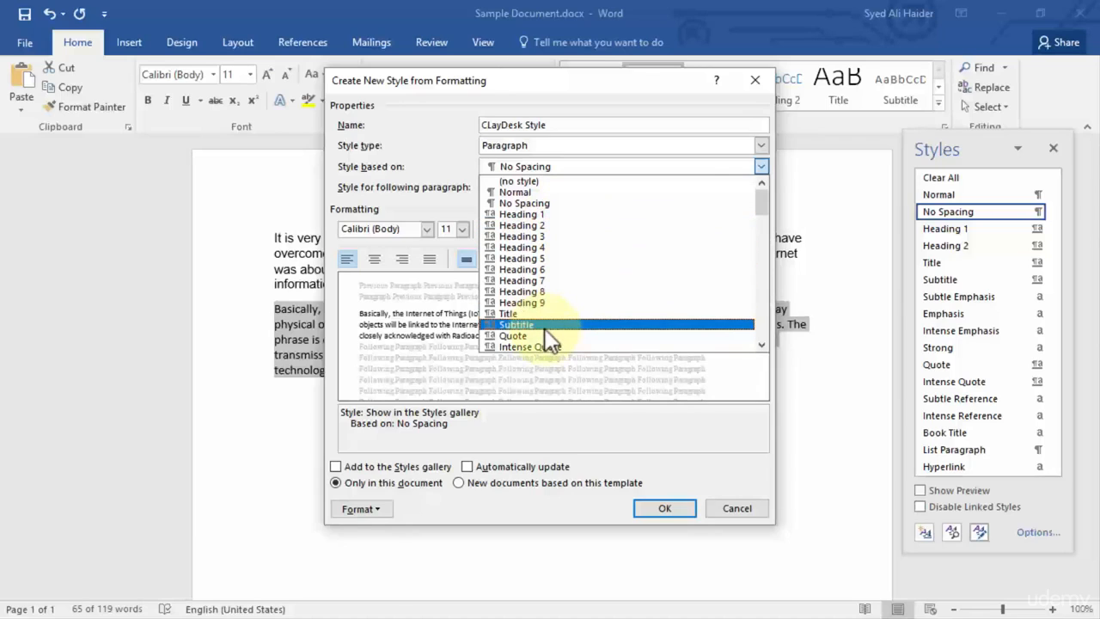
{"action": "mouse_move", "coordinate": [574, 347]}
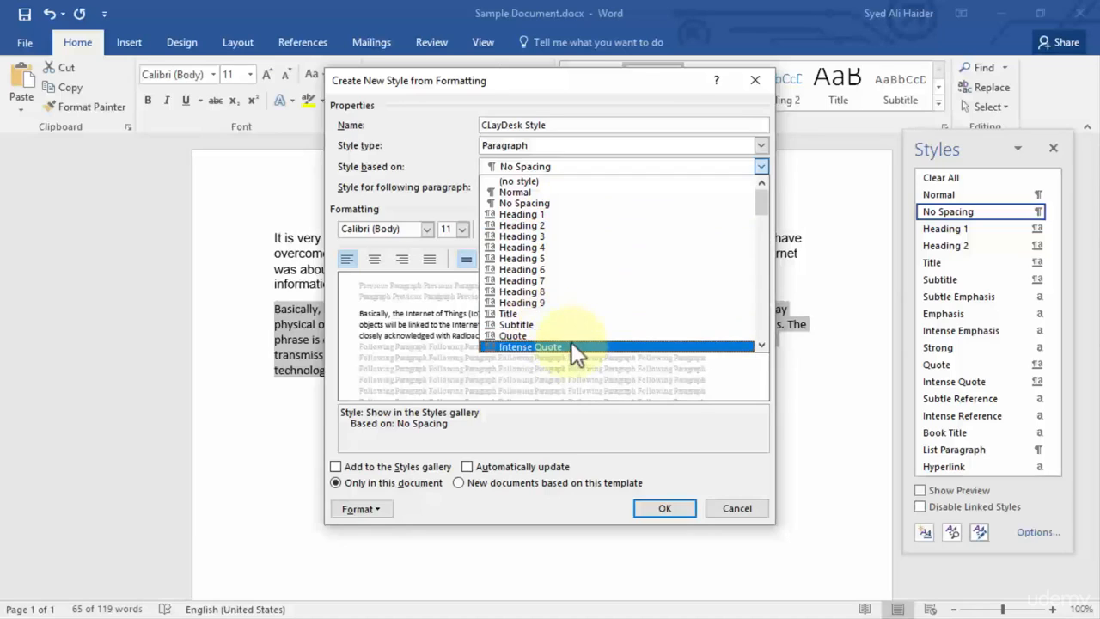
{"action": "mouse_move", "coordinate": [575, 335]}
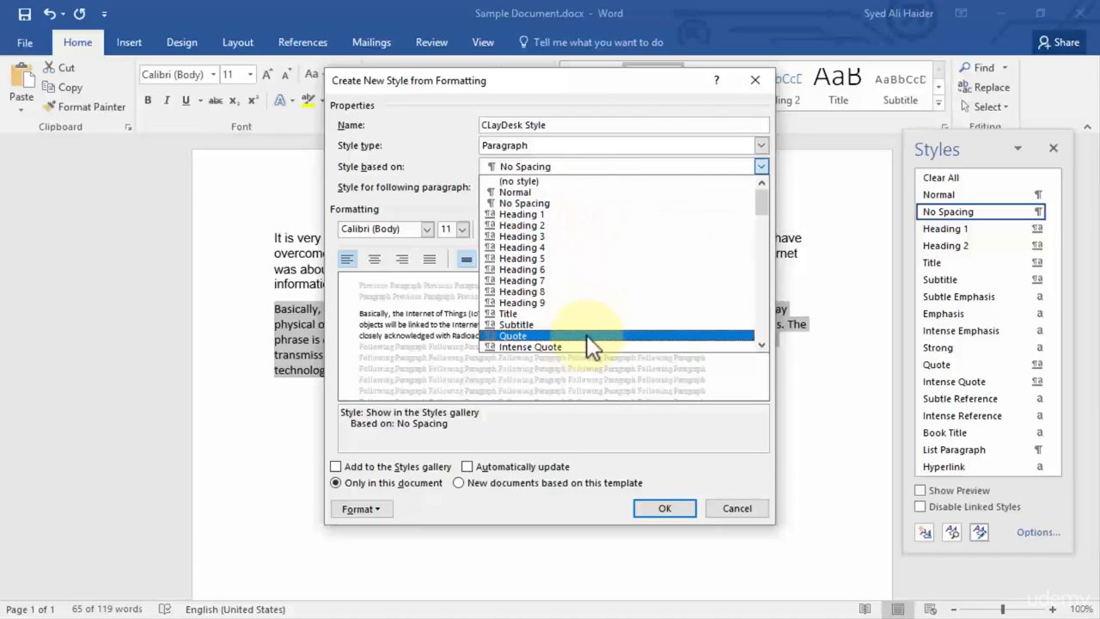
- Base the new style on Quote and rename it 'ClayDesk Quote'
{"action": "left_click", "coordinate": [513, 335]}
{"action": "type", "text": "Quo"}
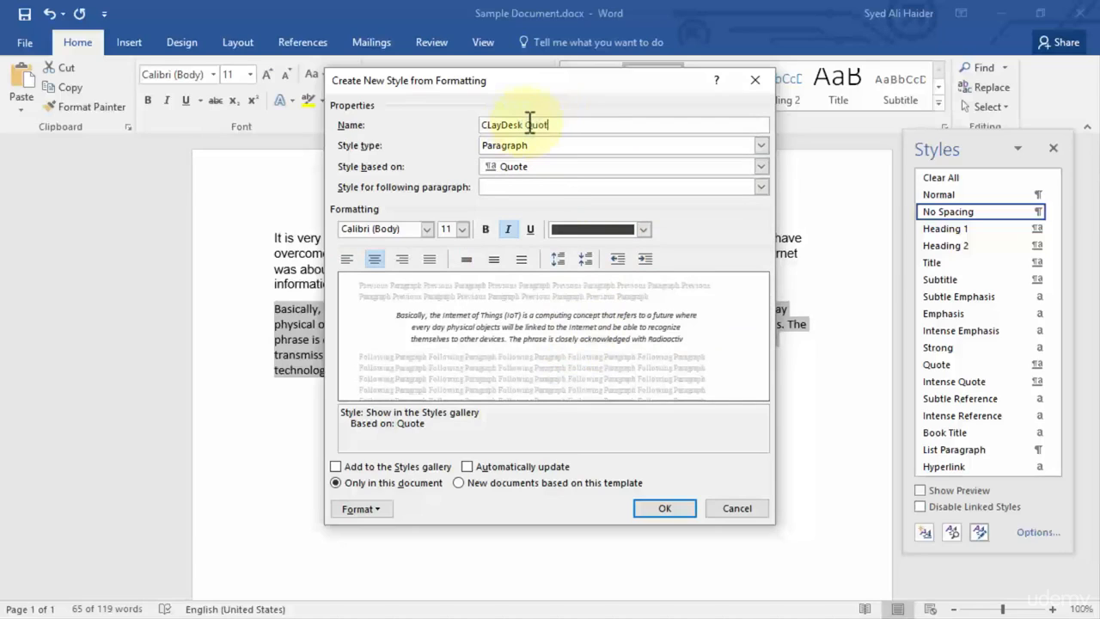
{"action": "left_click", "coordinate": [516, 124]}
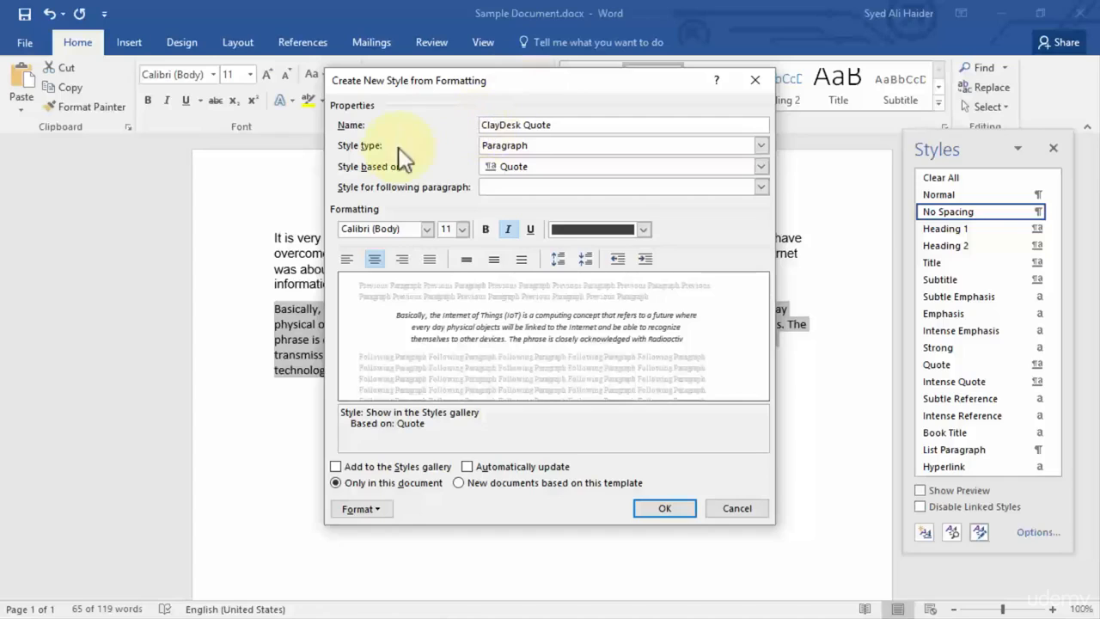
{"action": "mouse_move", "coordinate": [485, 340]}
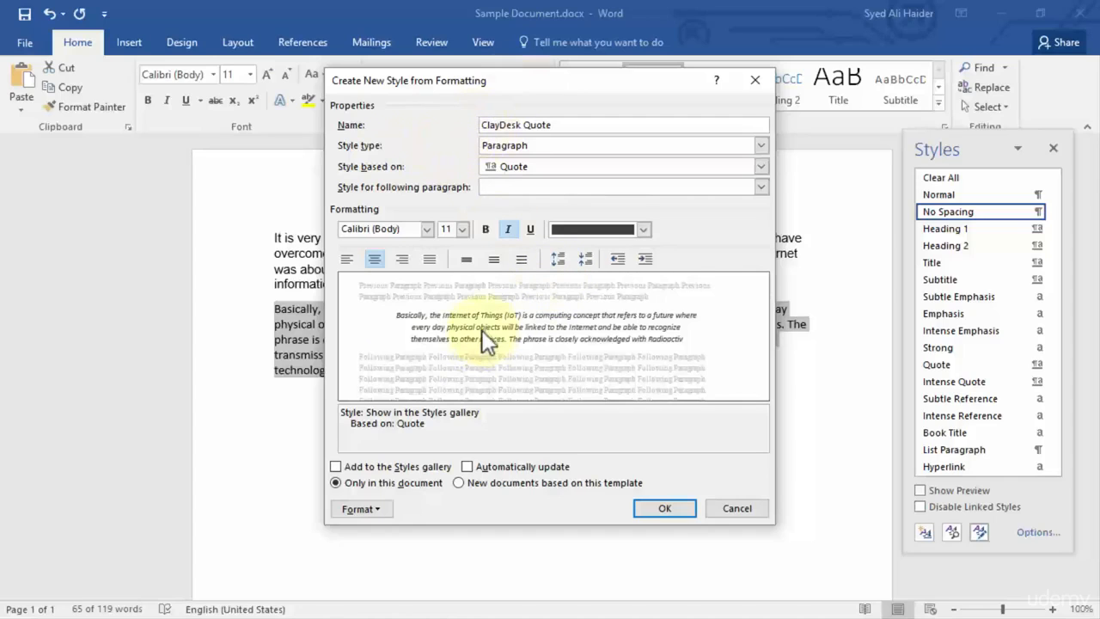
- Choose Segoe UI Light as the ClayDesk Quote style's font
{"action": "left_click", "coordinate": [428, 228]}
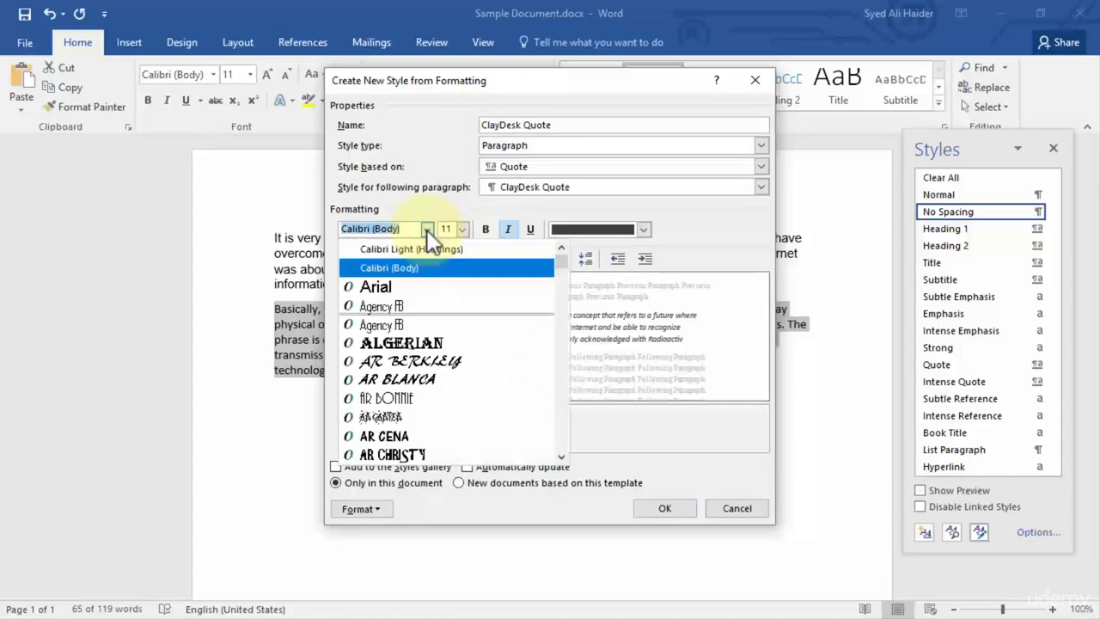
{"action": "left_click", "coordinate": [389, 267]}
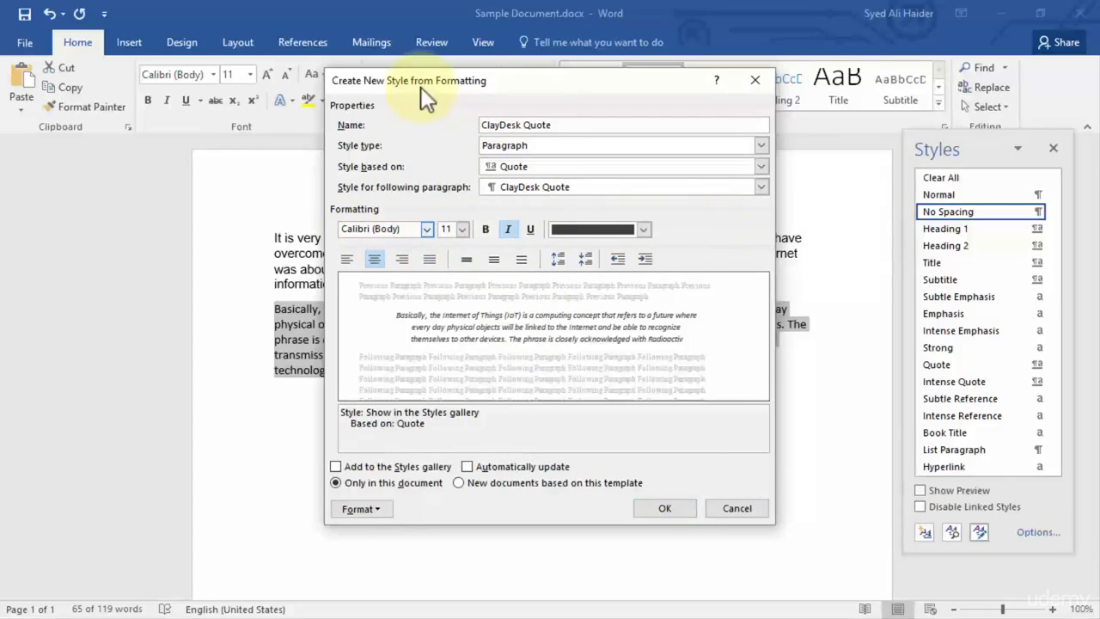
{"action": "mouse_move", "coordinate": [537, 146]}
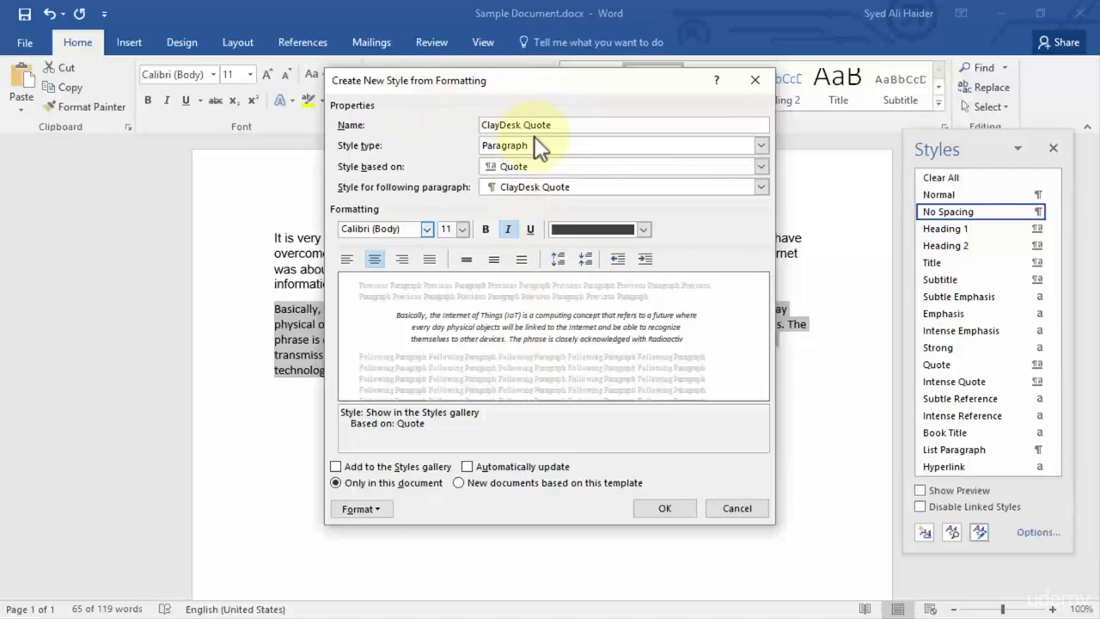
{"action": "mouse_move", "coordinate": [760, 167]}
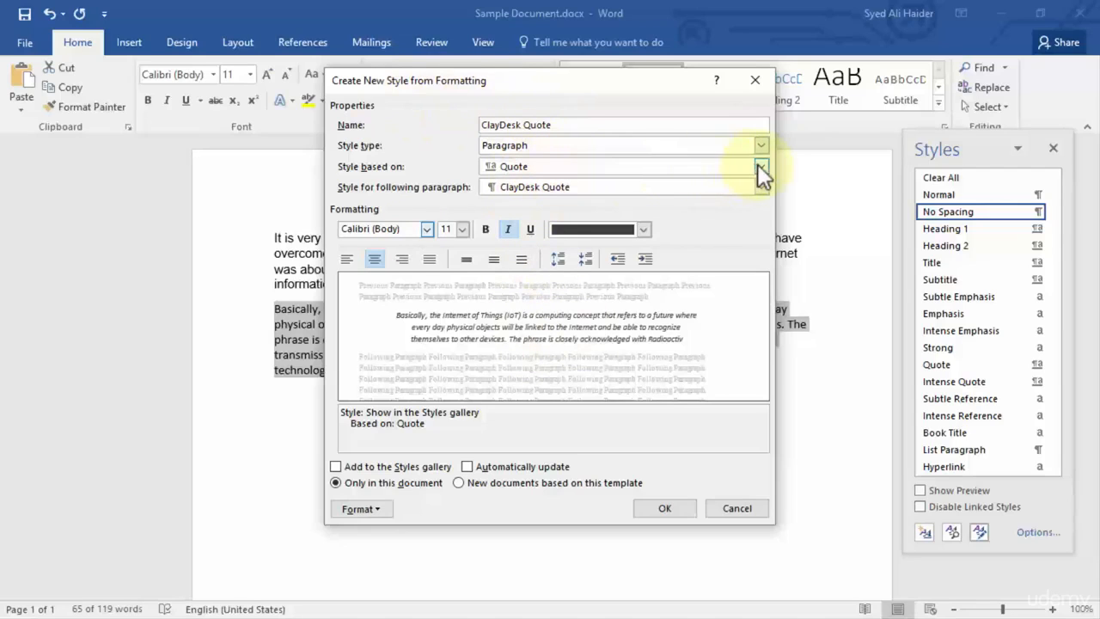
{"action": "left_click", "coordinate": [760, 165]}
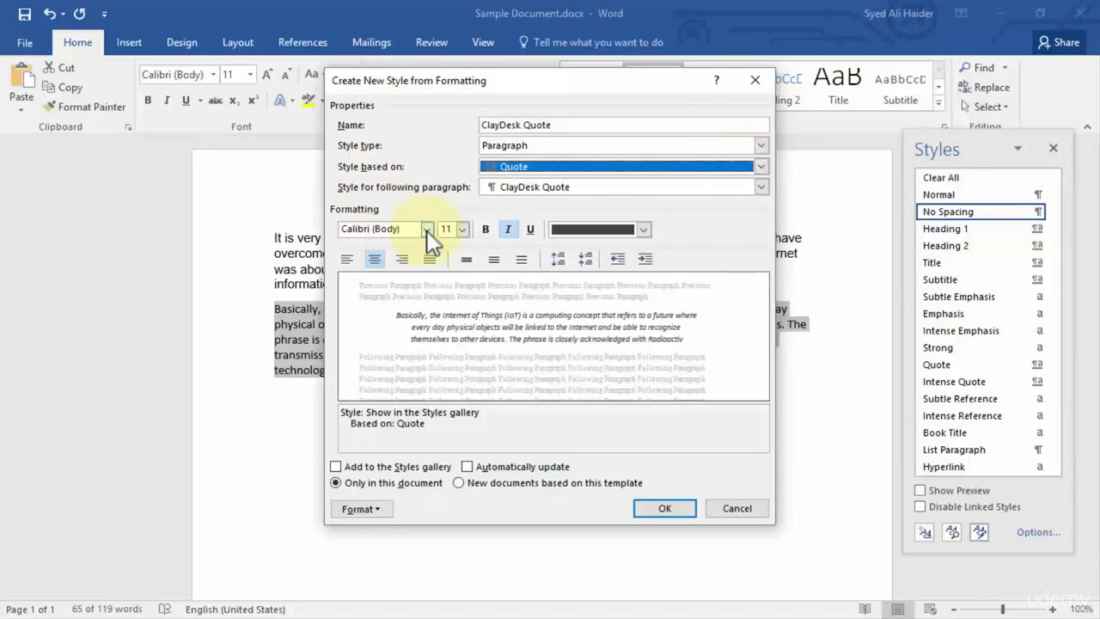
{"action": "left_click", "coordinate": [427, 229]}
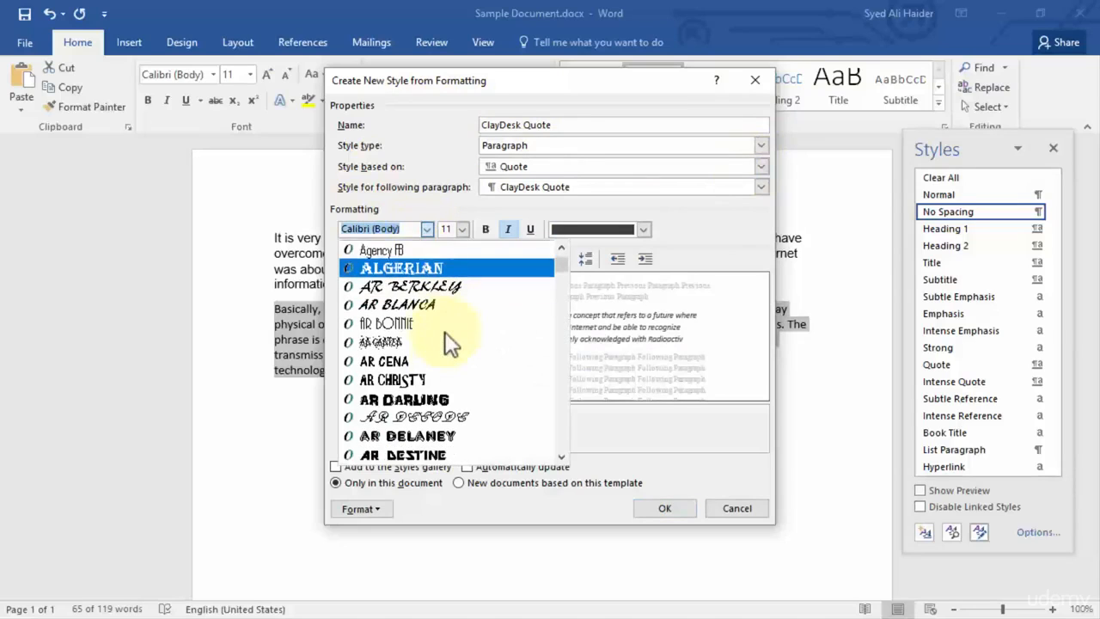
{"action": "scroll", "scroll_direction": "down", "scroll_amount": 3}
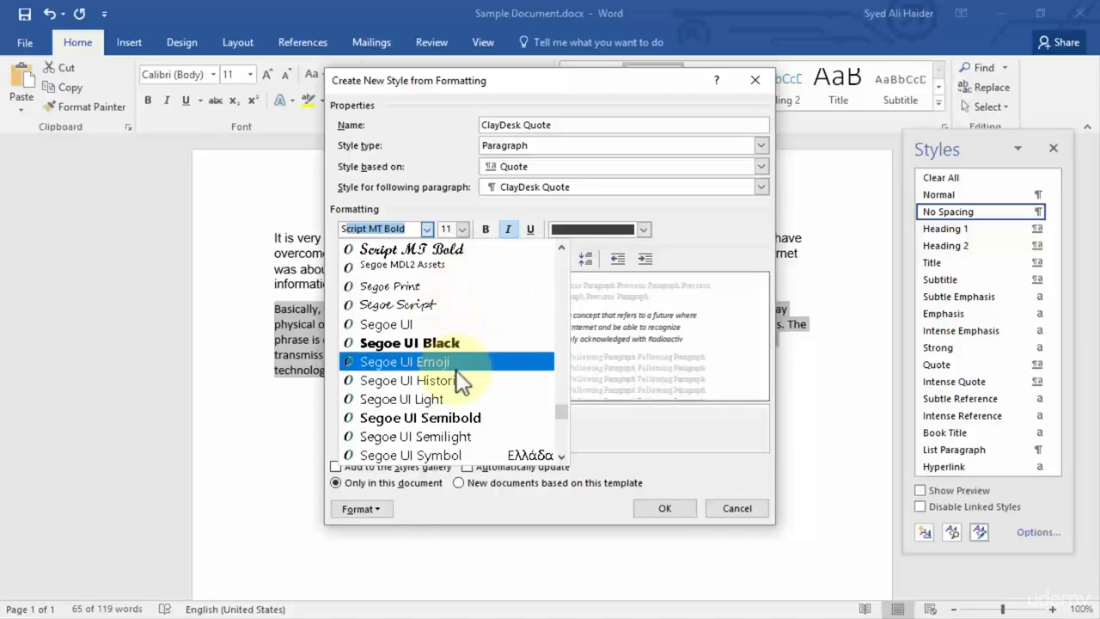
{"action": "left_click", "coordinate": [400, 398]}
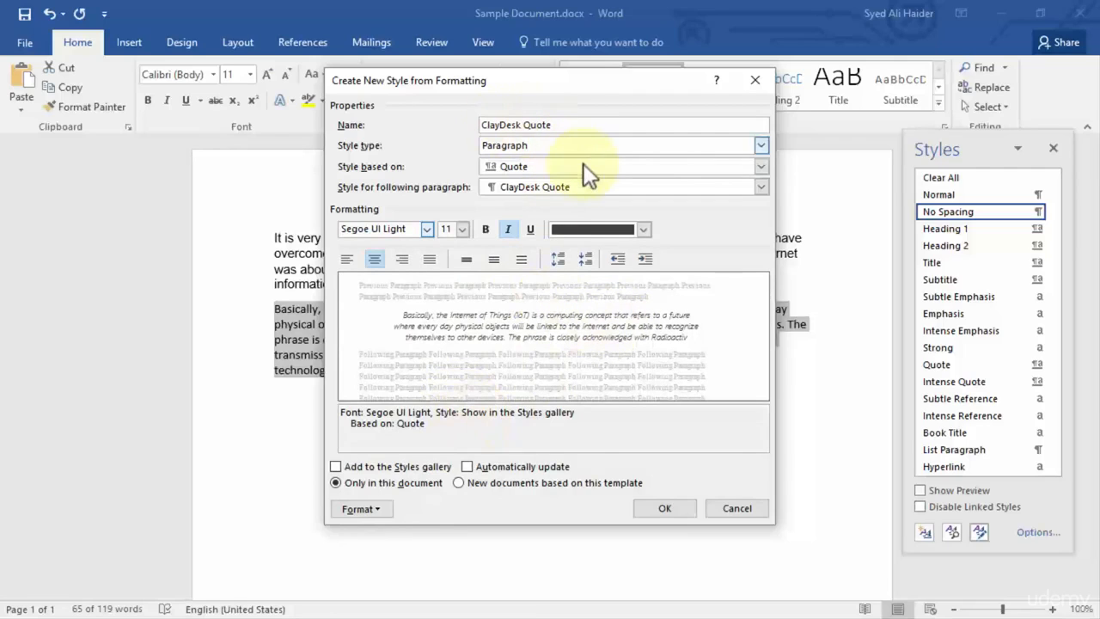
{"action": "mouse_move", "coordinate": [525, 428]}
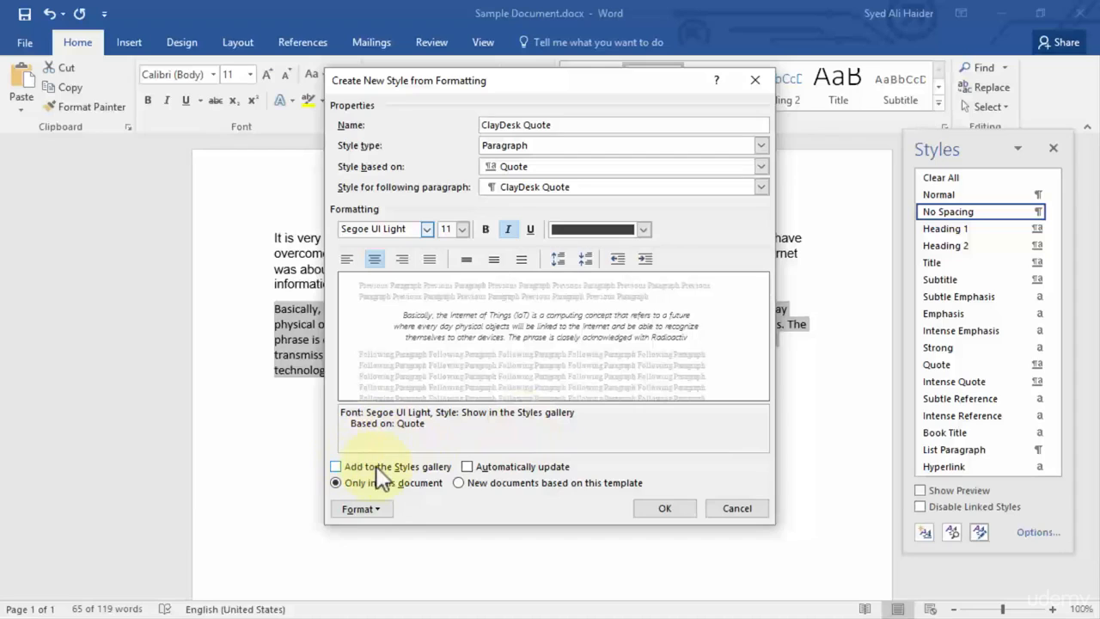
{"action": "mouse_move", "coordinate": [825, 107]}
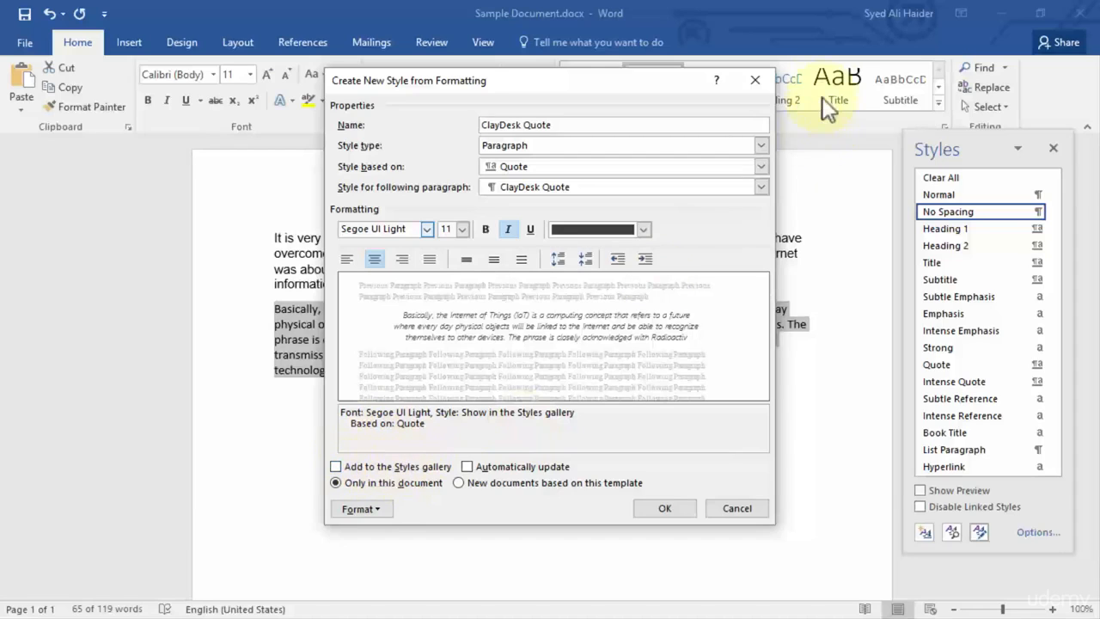
{"action": "mouse_move", "coordinate": [447, 432]}
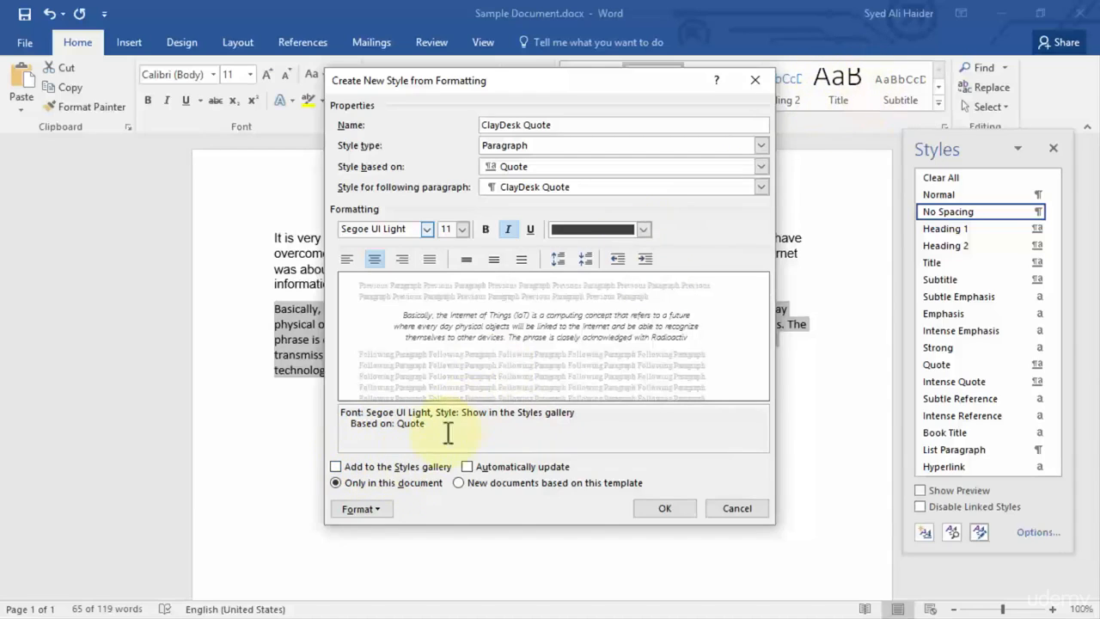
{"action": "mouse_move", "coordinate": [521, 481]}
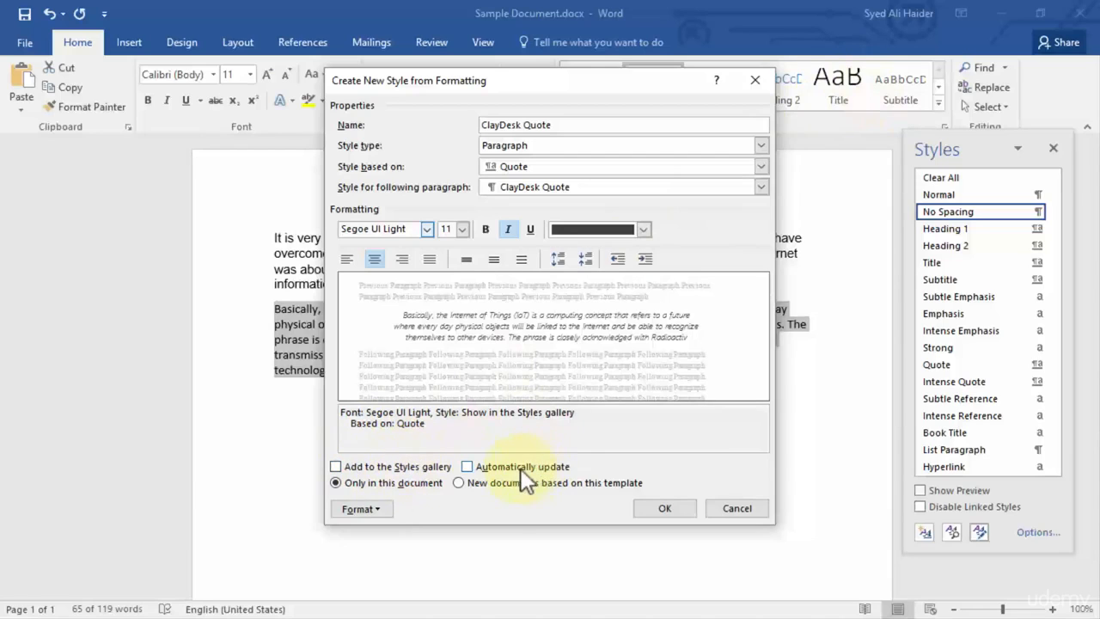
{"action": "mouse_move", "coordinate": [553, 445]}
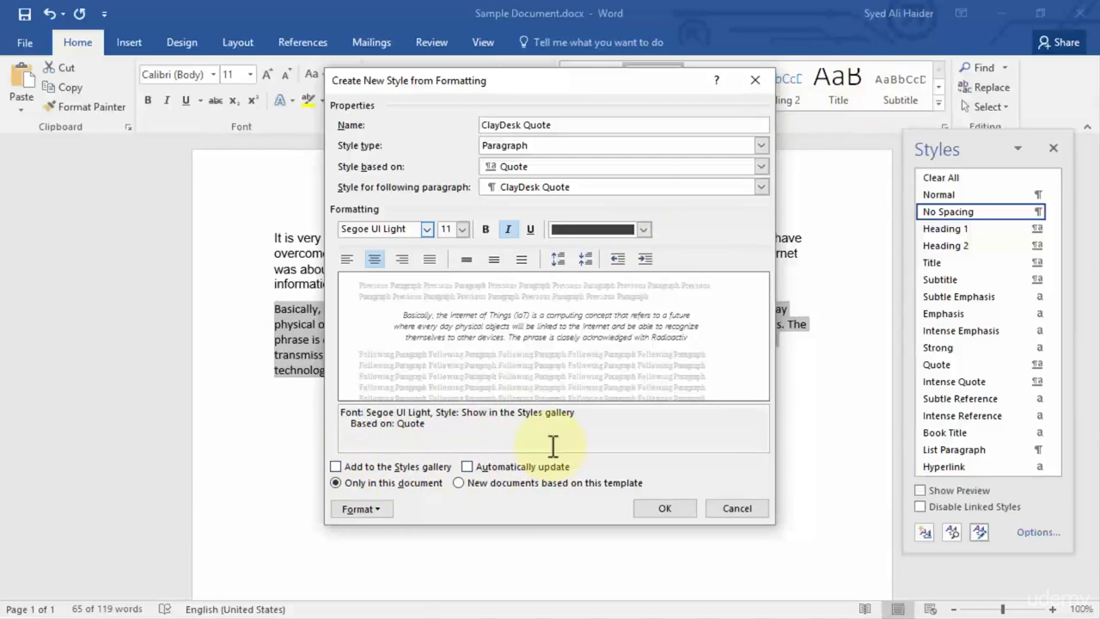
{"action": "mouse_move", "coordinate": [455, 486]}
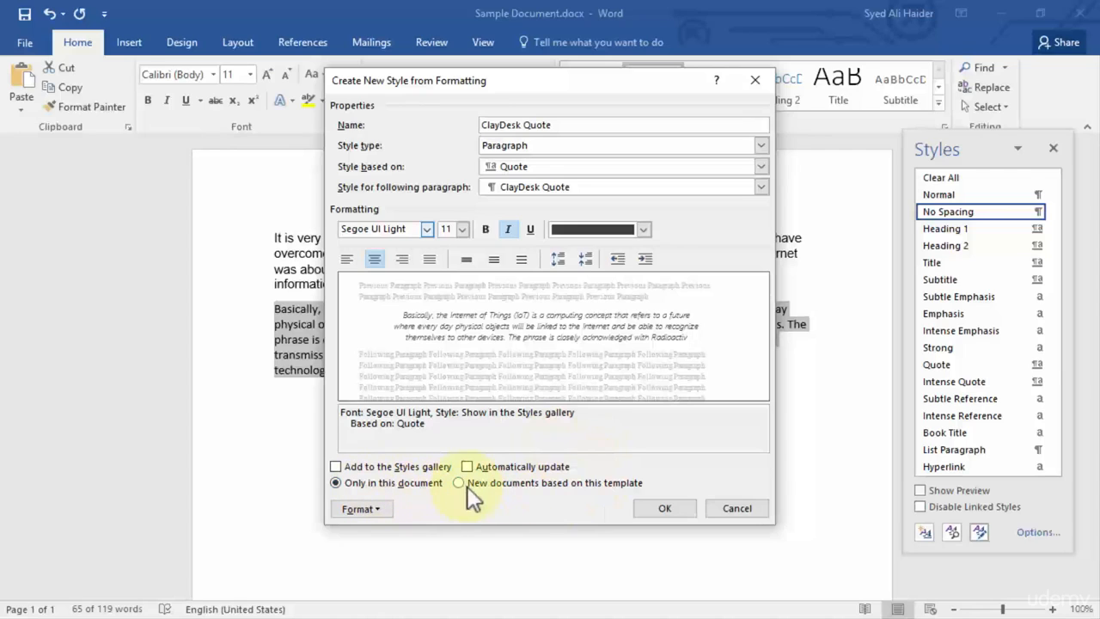
{"action": "mouse_move", "coordinate": [537, 499]}
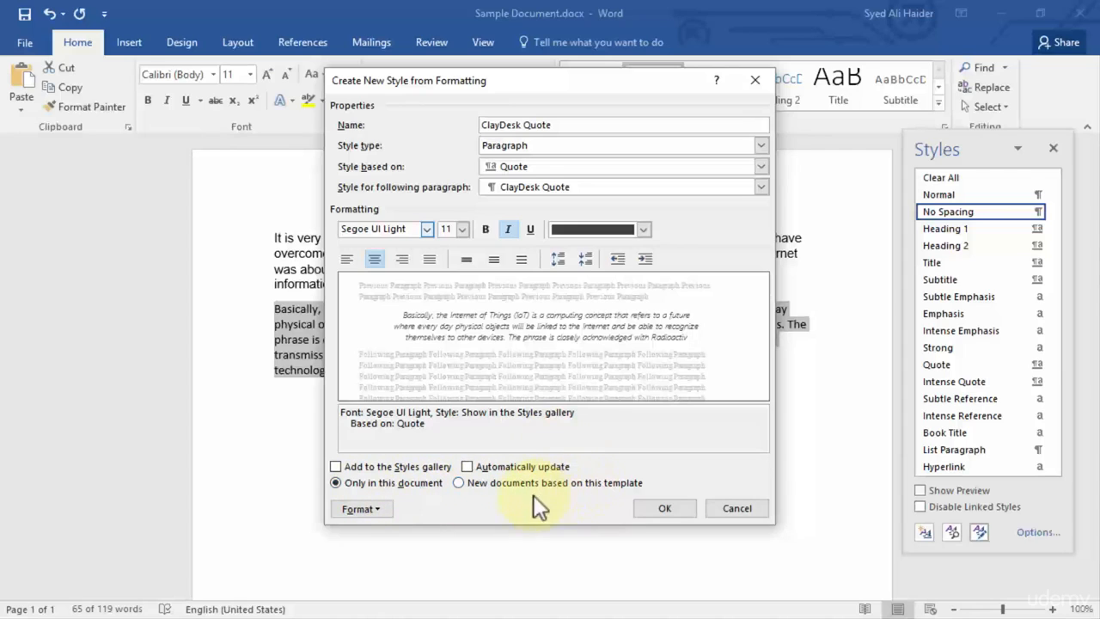
{"action": "mouse_move", "coordinate": [528, 515]}
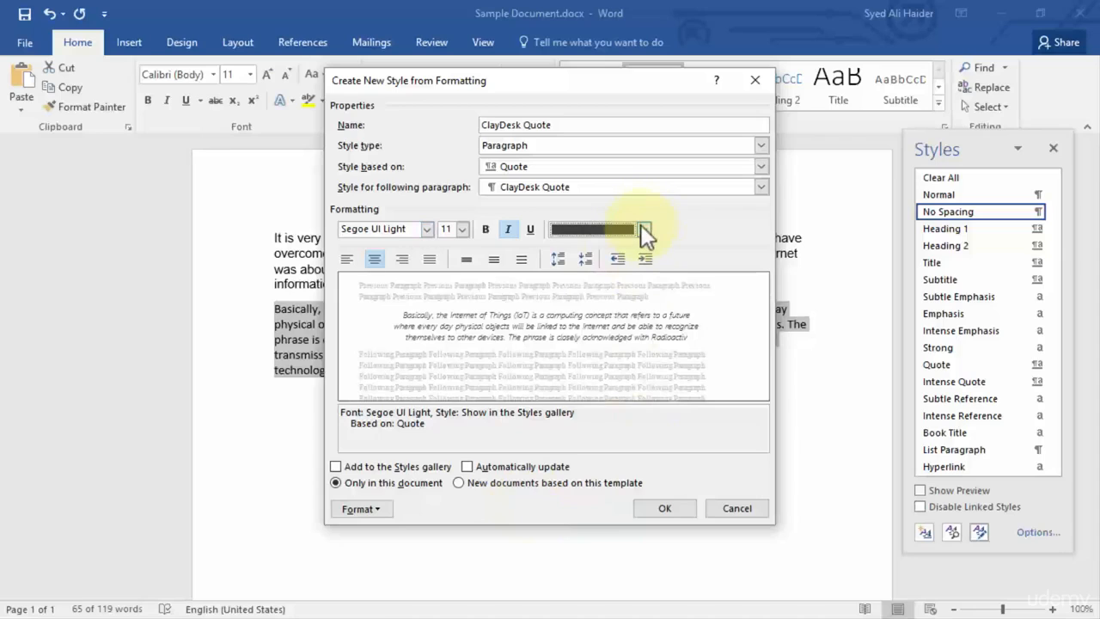
- Make ClayDesk Quote blue, bold and underlined, then confirm to save the style
{"action": "left_click", "coordinate": [643, 228]}
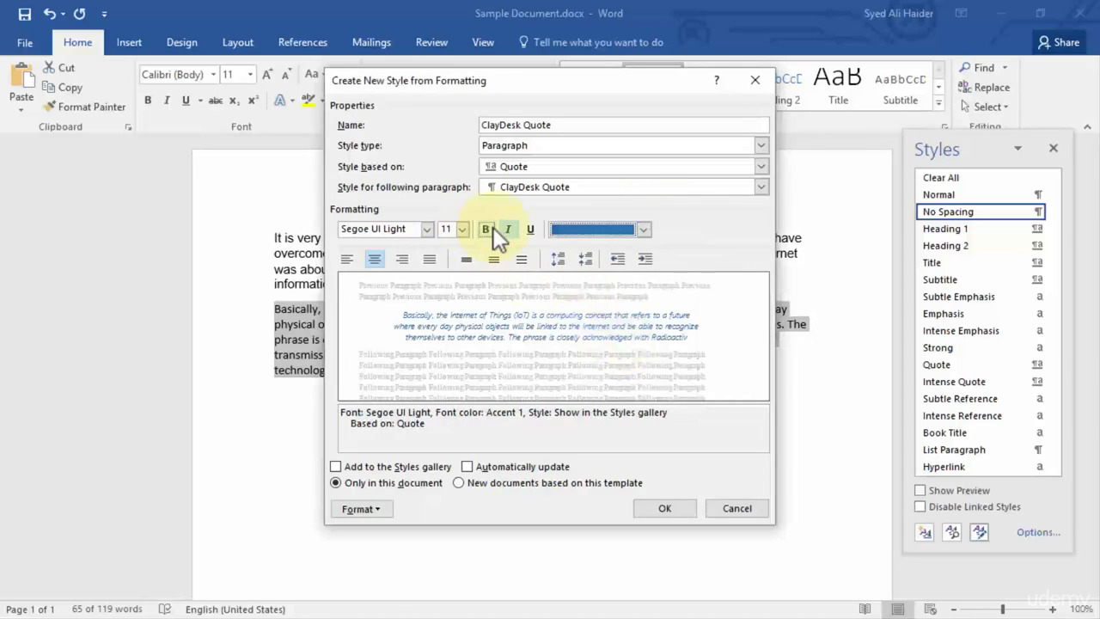
{"action": "left_click", "coordinate": [486, 229]}
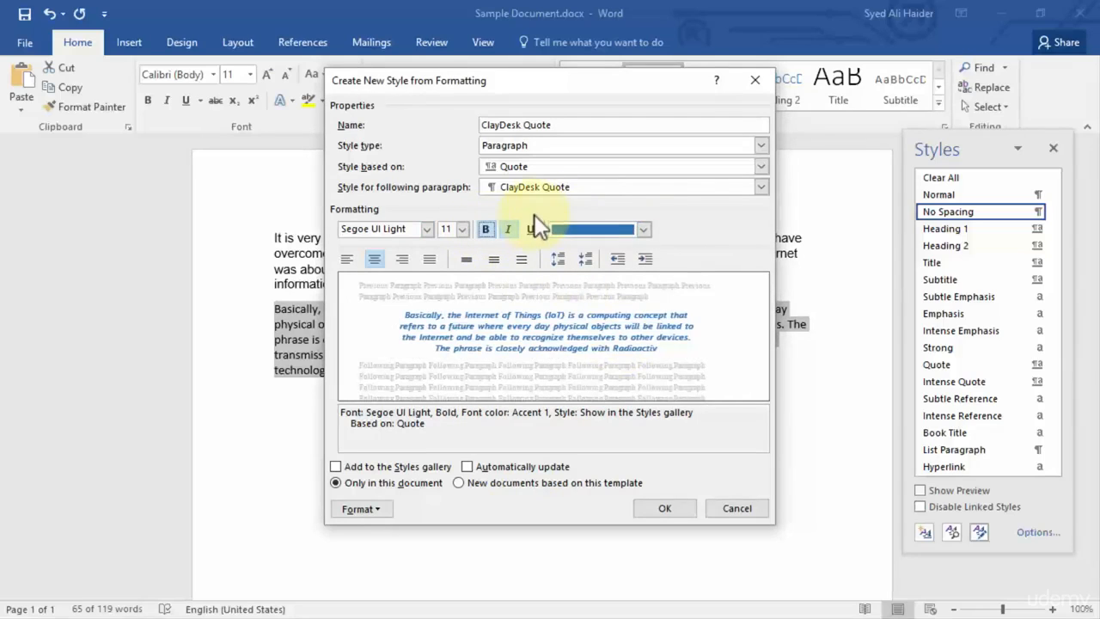
{"action": "mouse_move", "coordinate": [533, 237]}
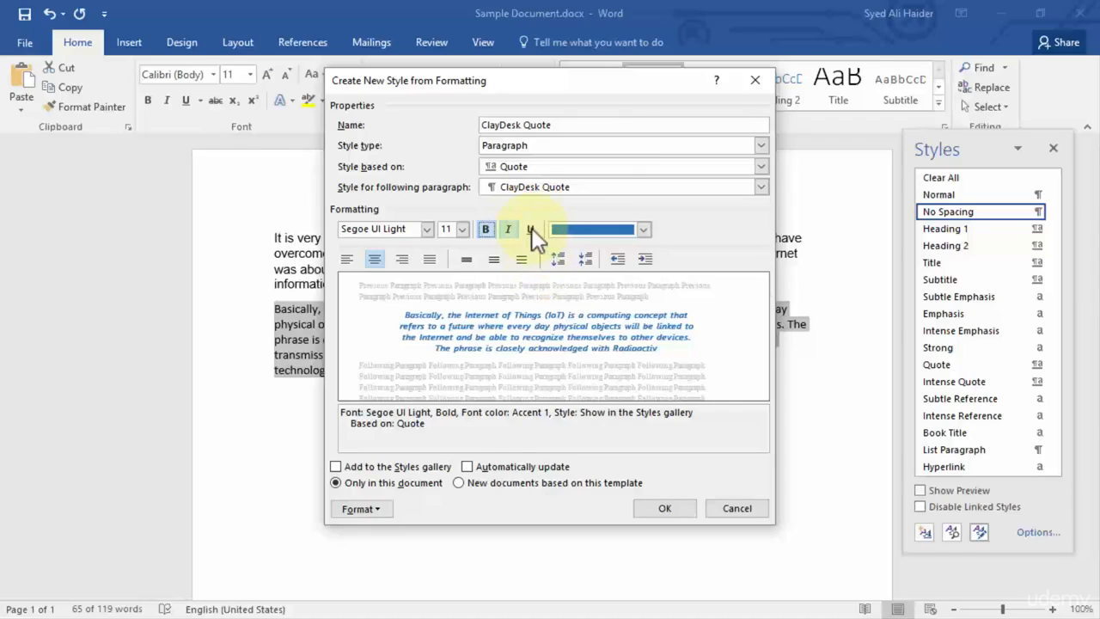
{"action": "left_click", "coordinate": [530, 229]}
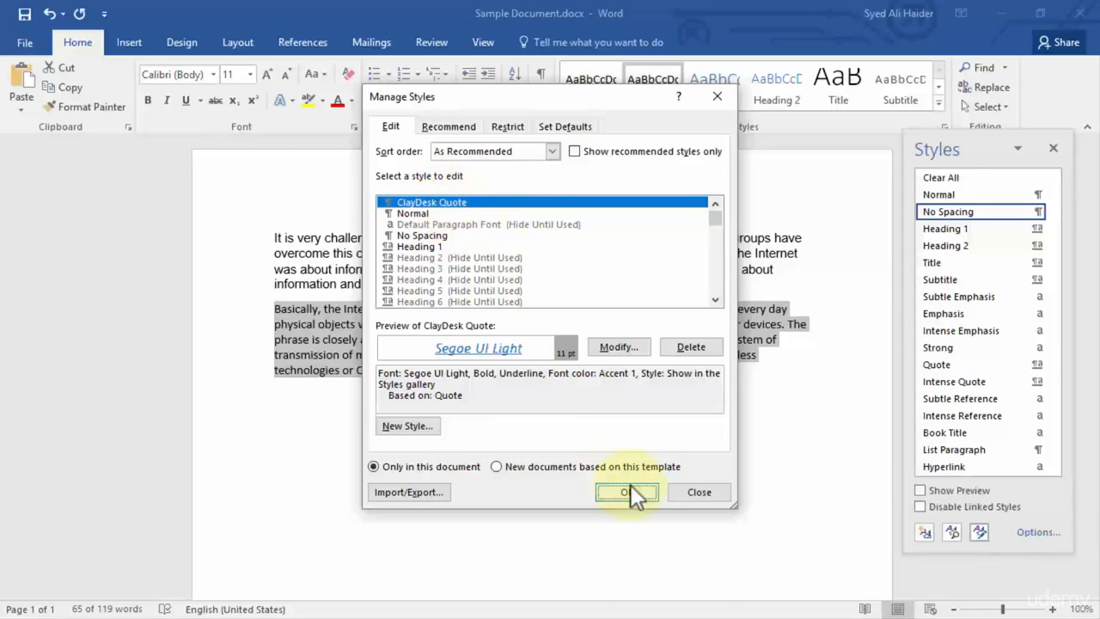
{"action": "left_click", "coordinate": [626, 492]}
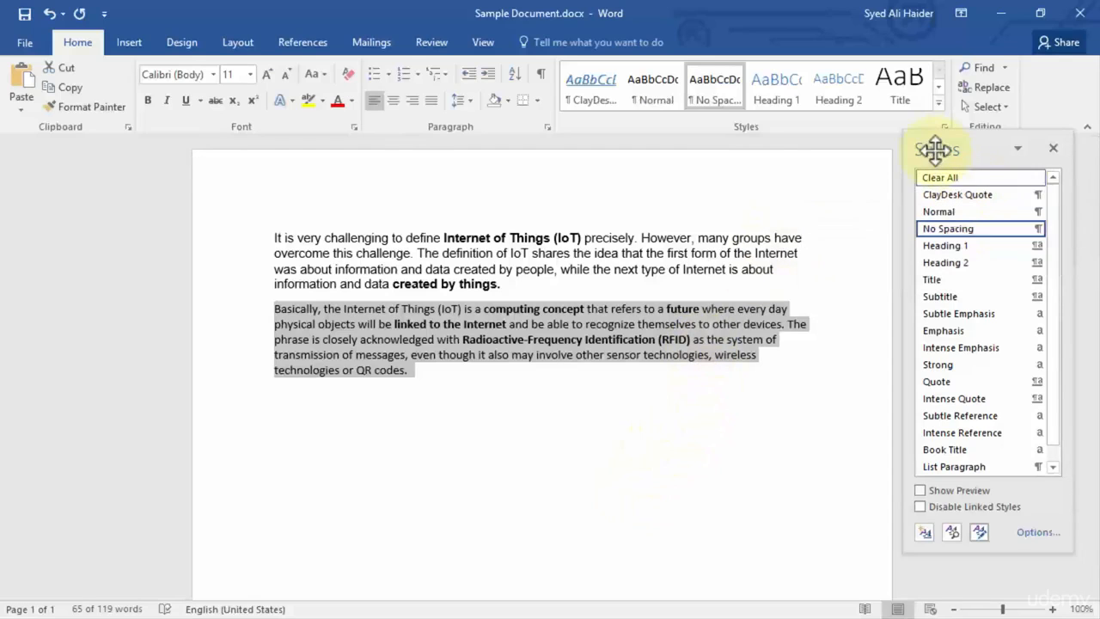
- Apply ClayDesk Quote to the second Internet of Things paragraph and deselect to view it
{"action": "left_click_drag", "start_coordinate": [937, 148], "coordinate": [610, 116]}
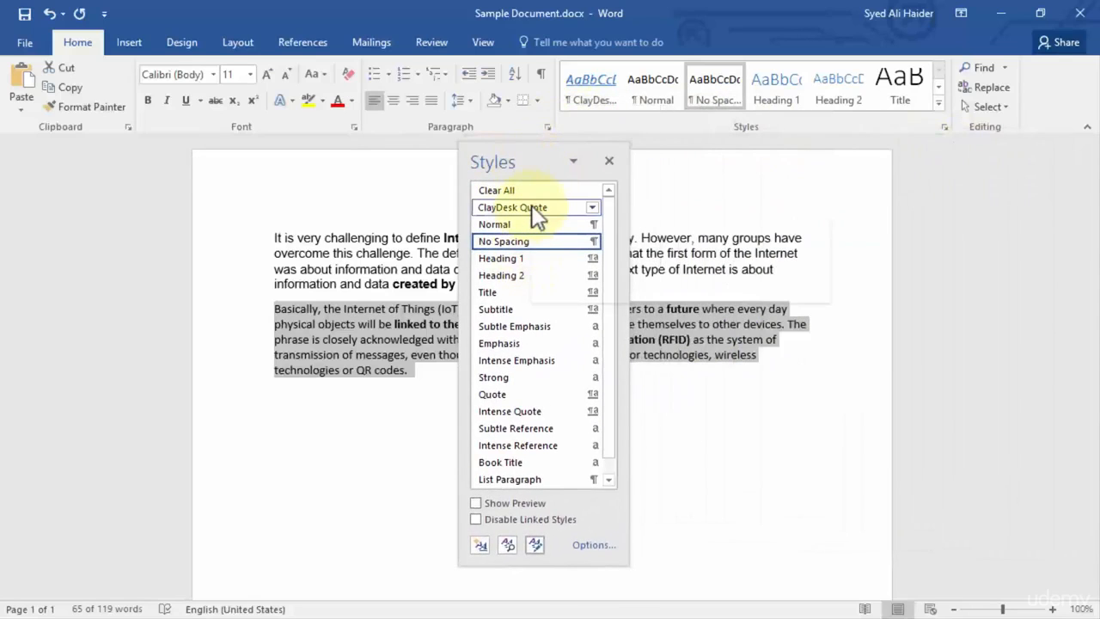
{"action": "left_click", "coordinate": [512, 207]}
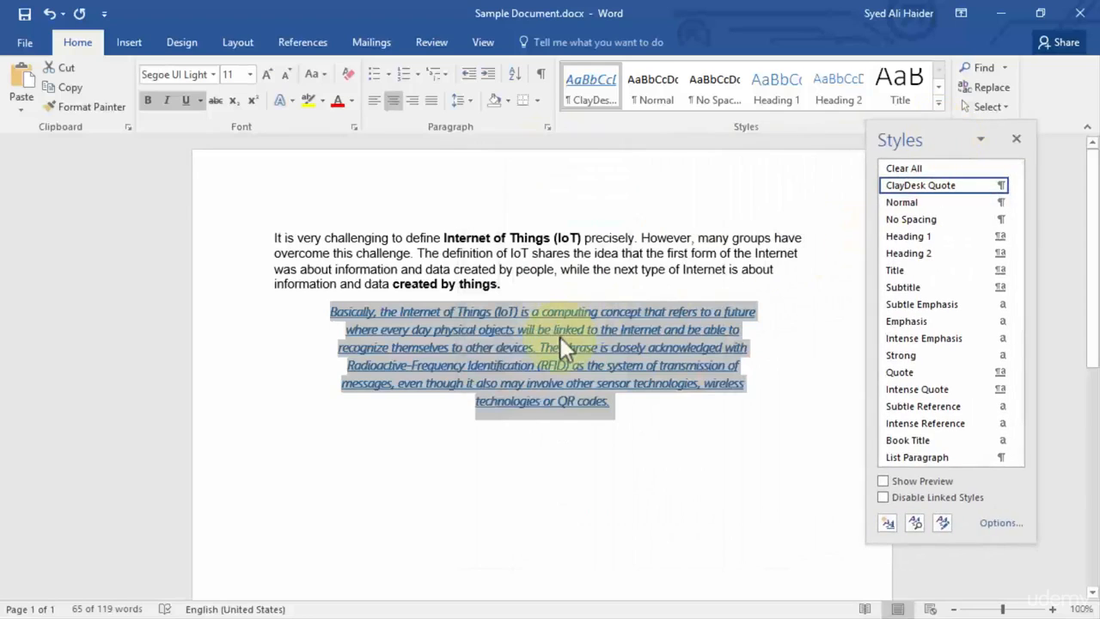
{"action": "mouse_move", "coordinate": [597, 366]}
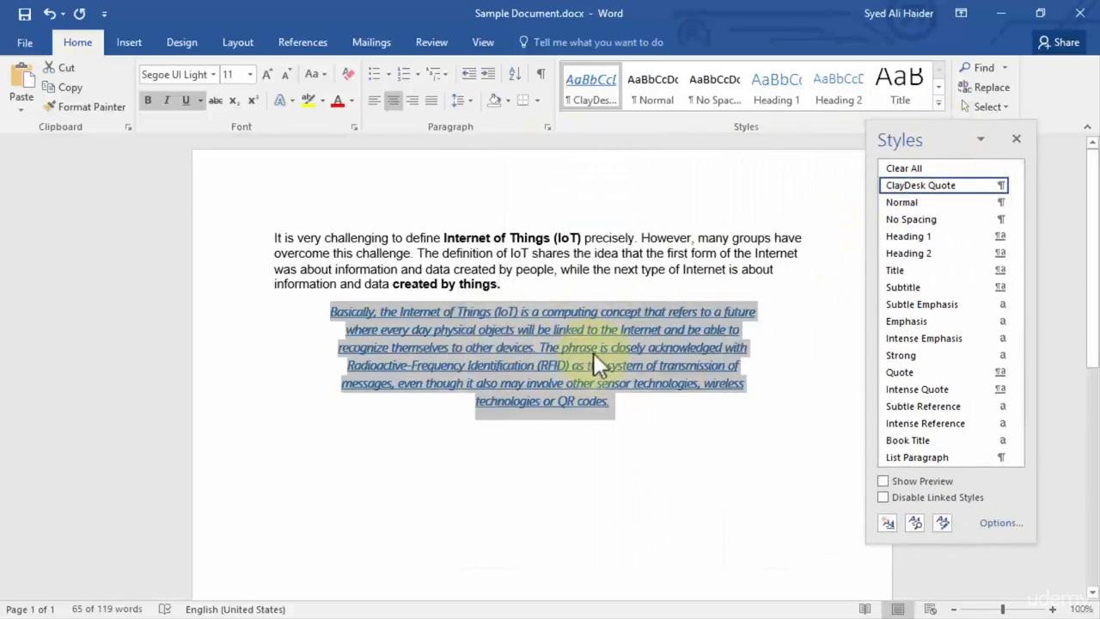
{"action": "mouse_move", "coordinate": [576, 374]}
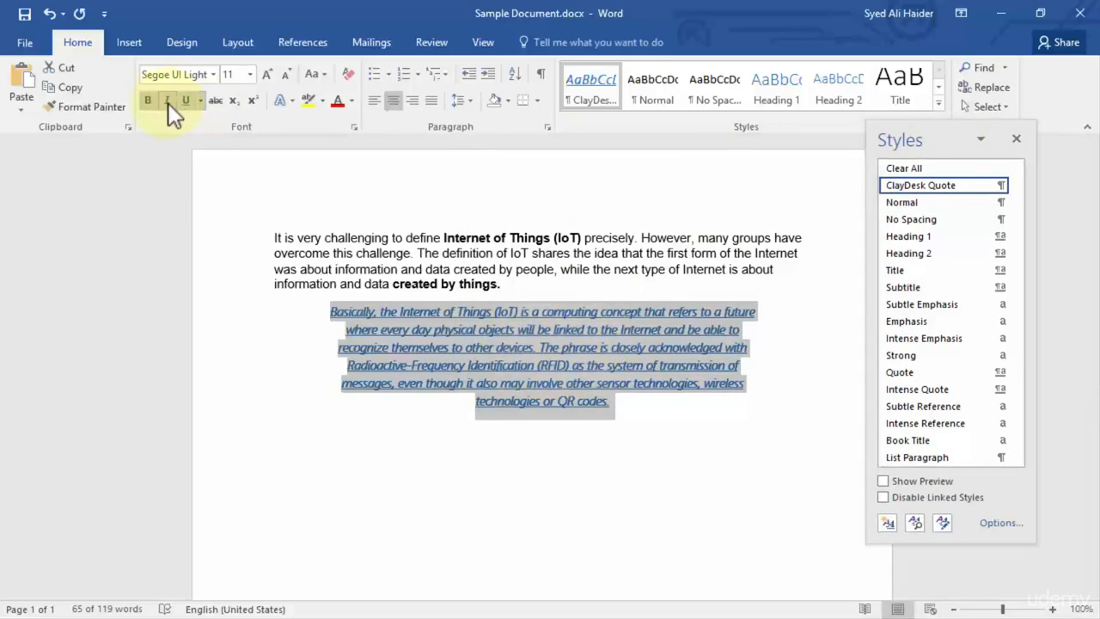
{"action": "mouse_move", "coordinate": [186, 101]}
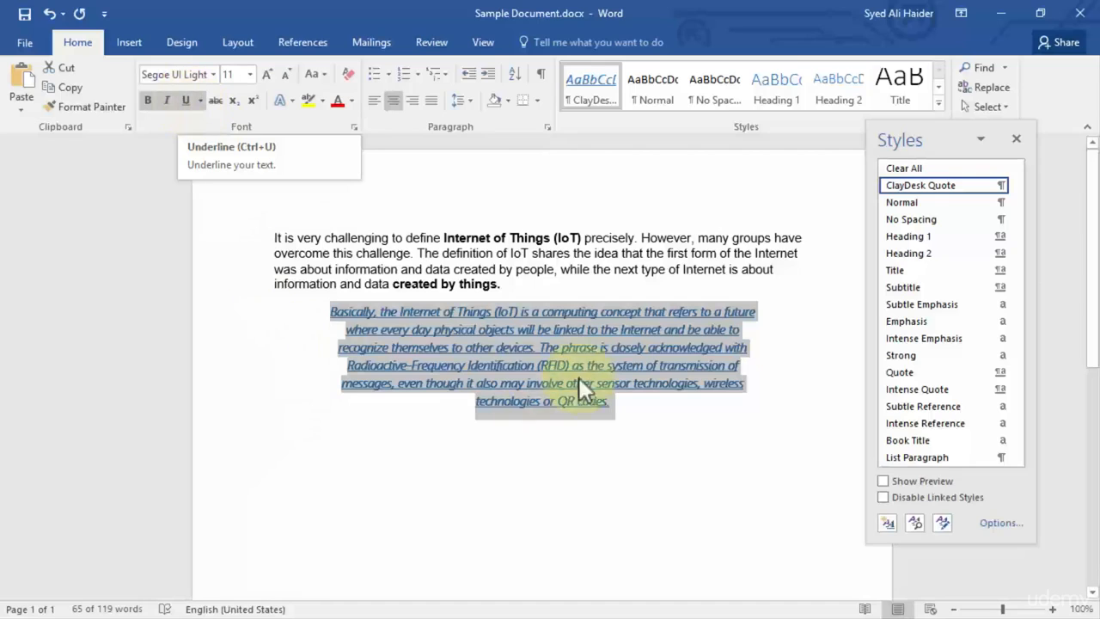
{"action": "left_click", "coordinate": [642, 410]}
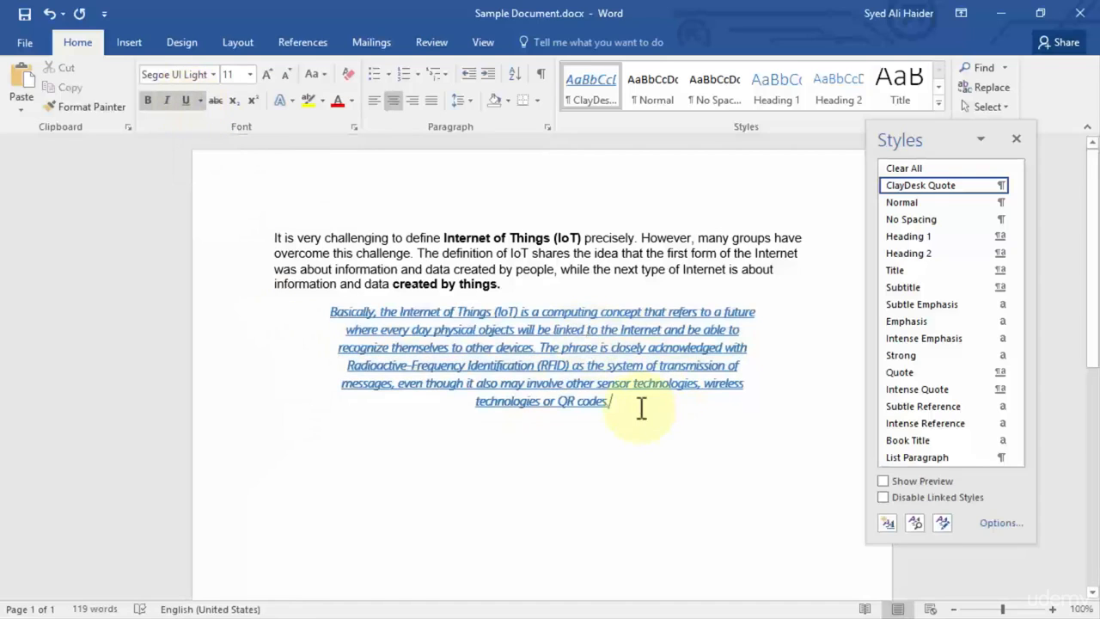